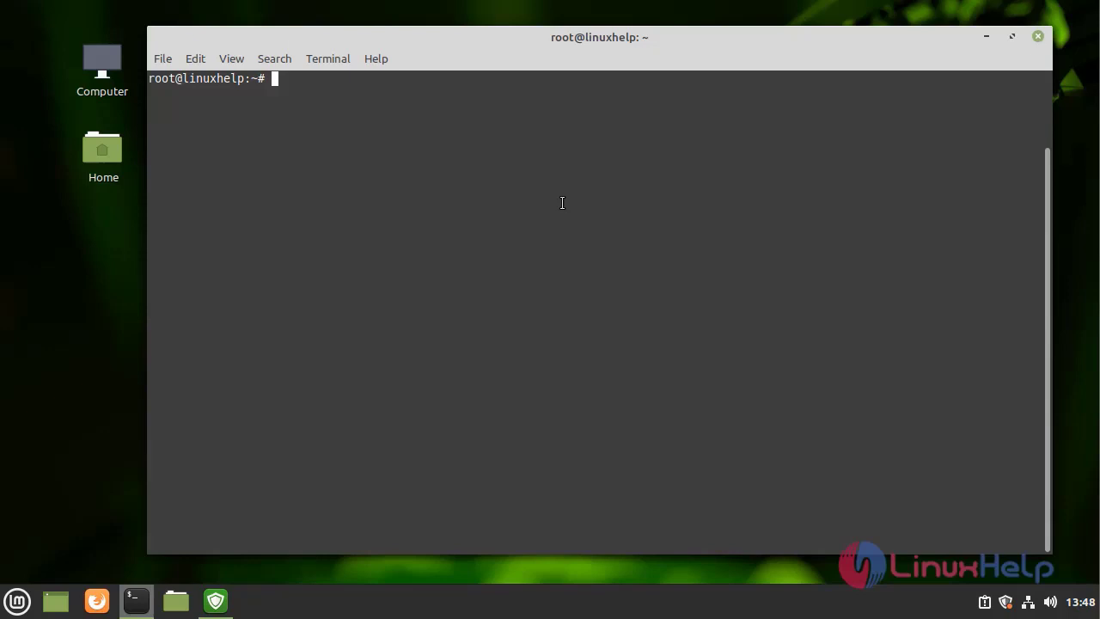
Run lsb_release -a to show the system is Linux Mint 20.2 Uma
{"action": "type", "text": "lsv"}
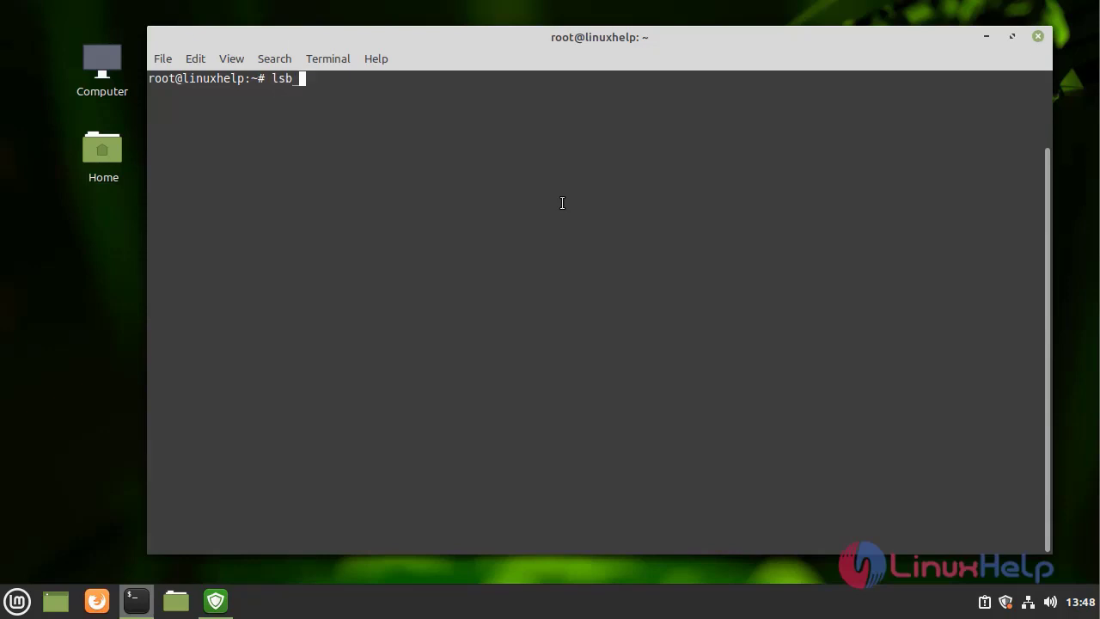
{"action": "type", "text": "_release -a"}
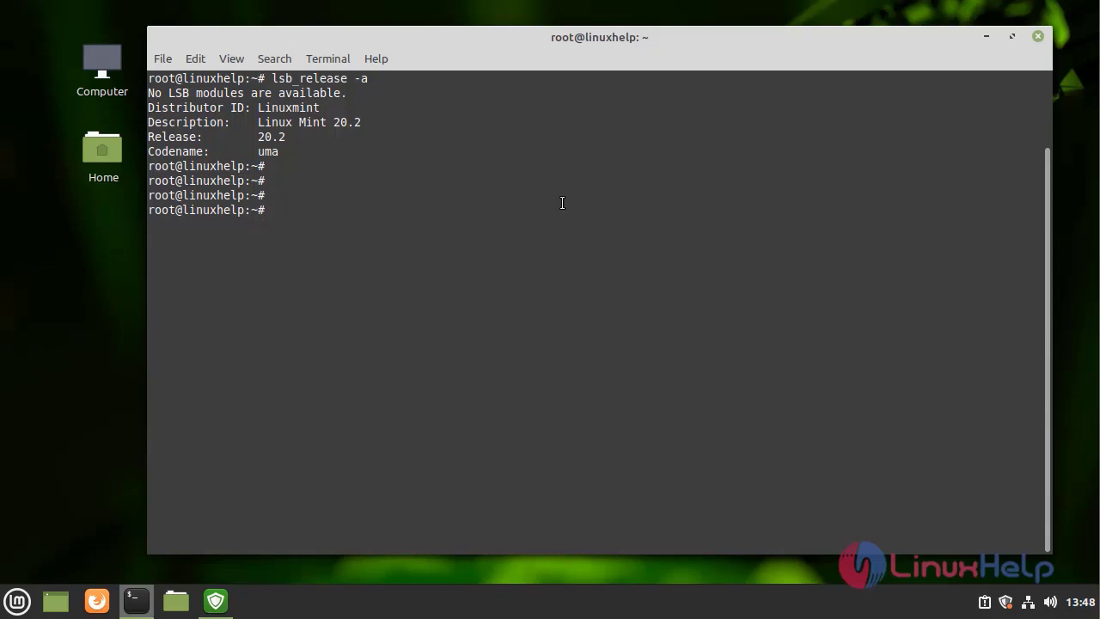
{"action": "mouse_move", "coordinate": [528, 189]}
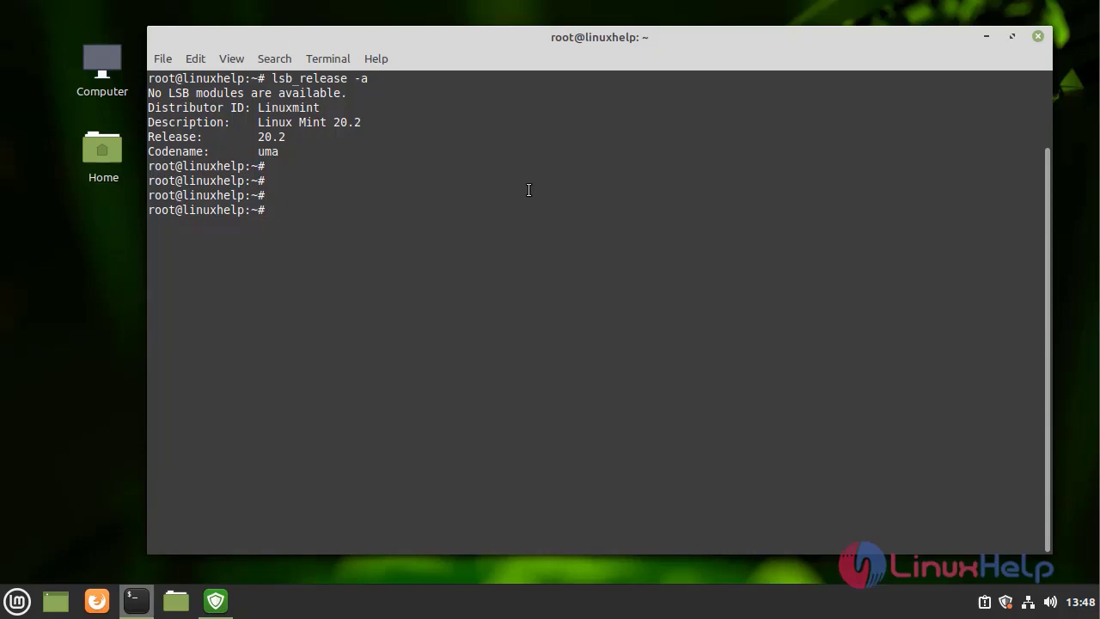
Run apt update && apt upgrade and let the upgrade finish
{"action": "type", "text": "apt up"}
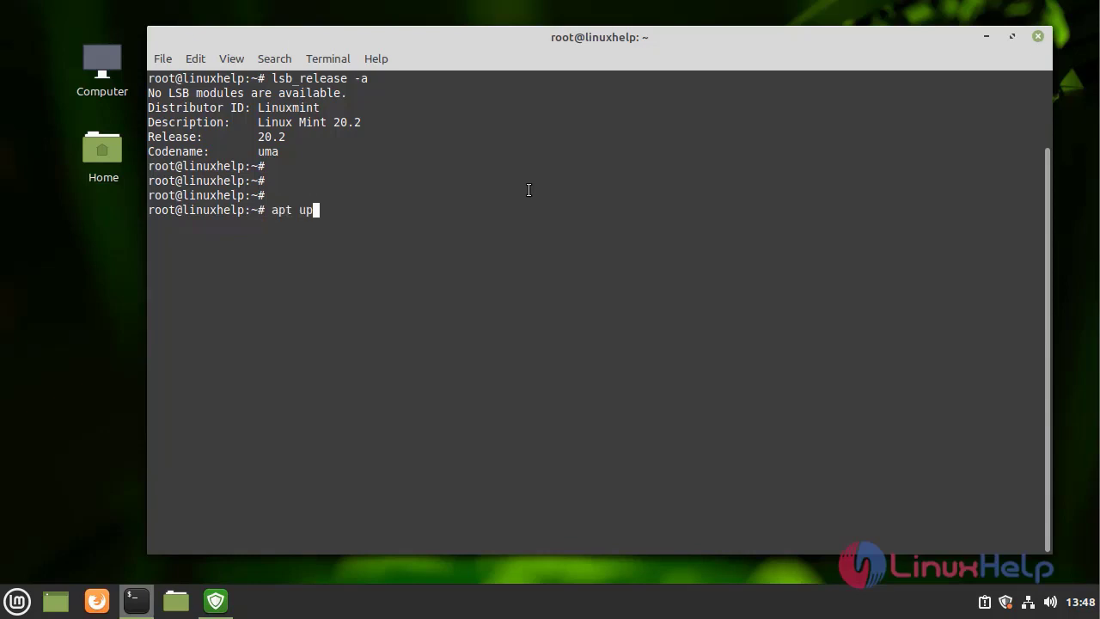
{"action": "type", "text": "date"}
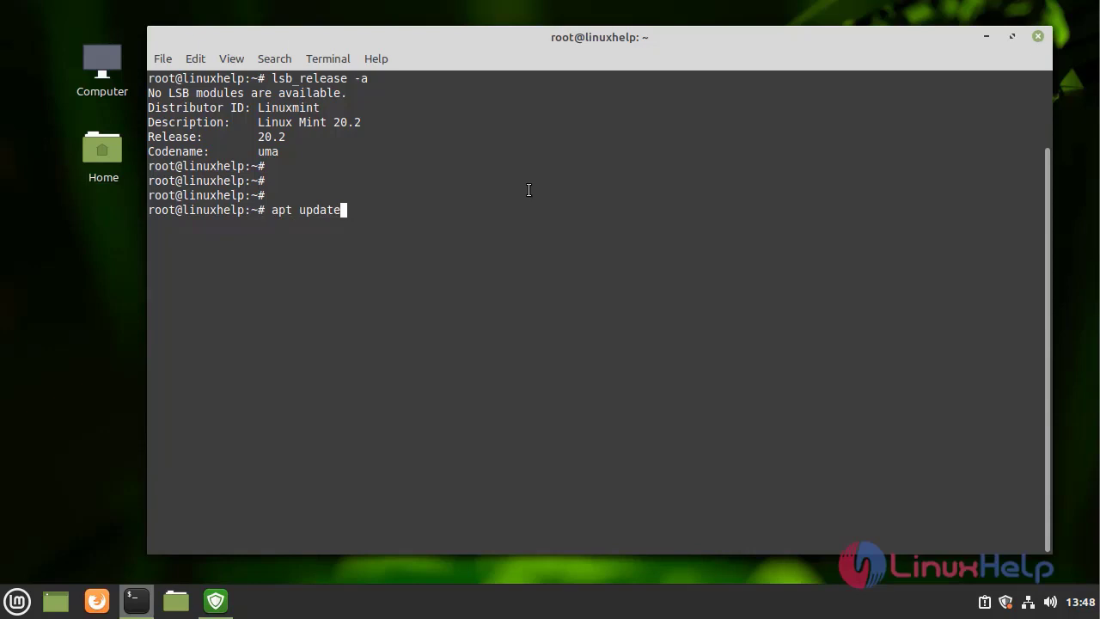
{"action": "type", "text": "&&"}
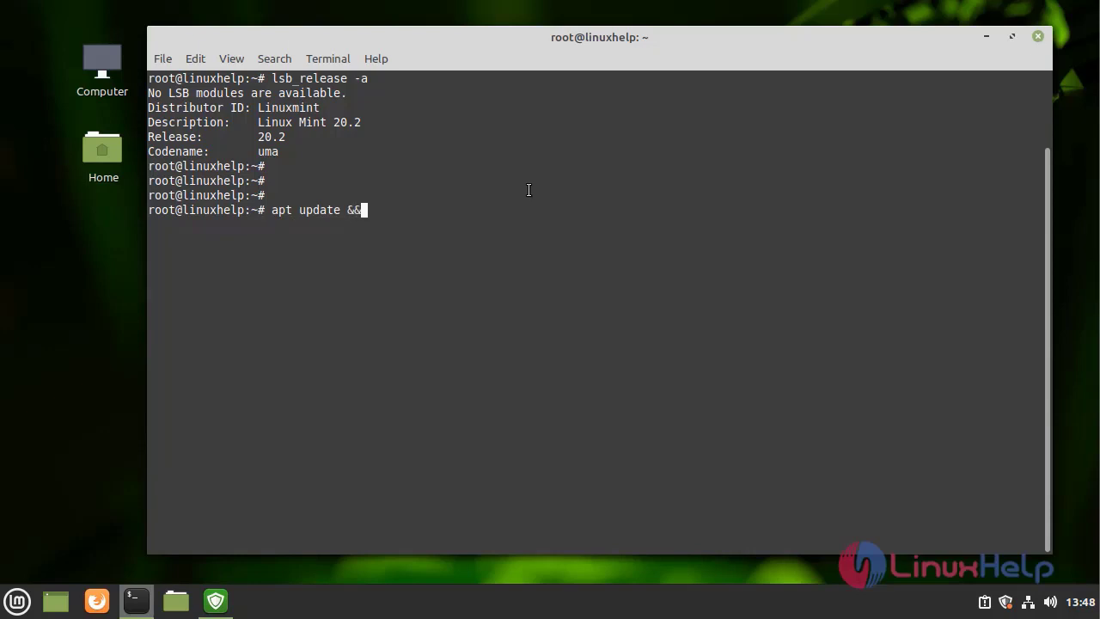
{"action": "type", "text": "apt up"}
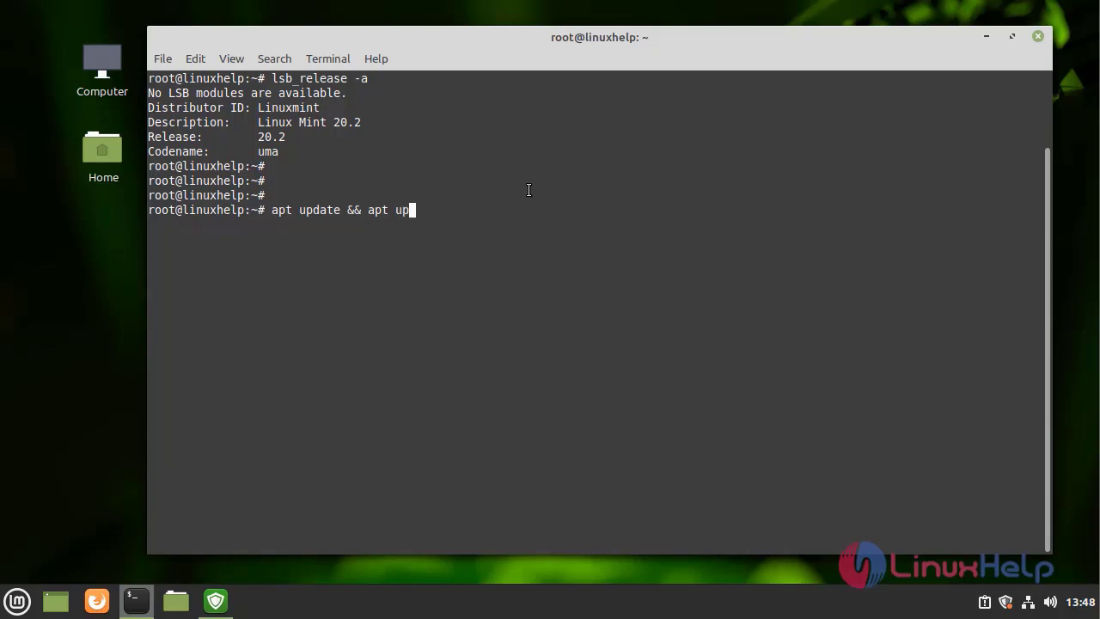
{"action": "type", "text": "grade"}
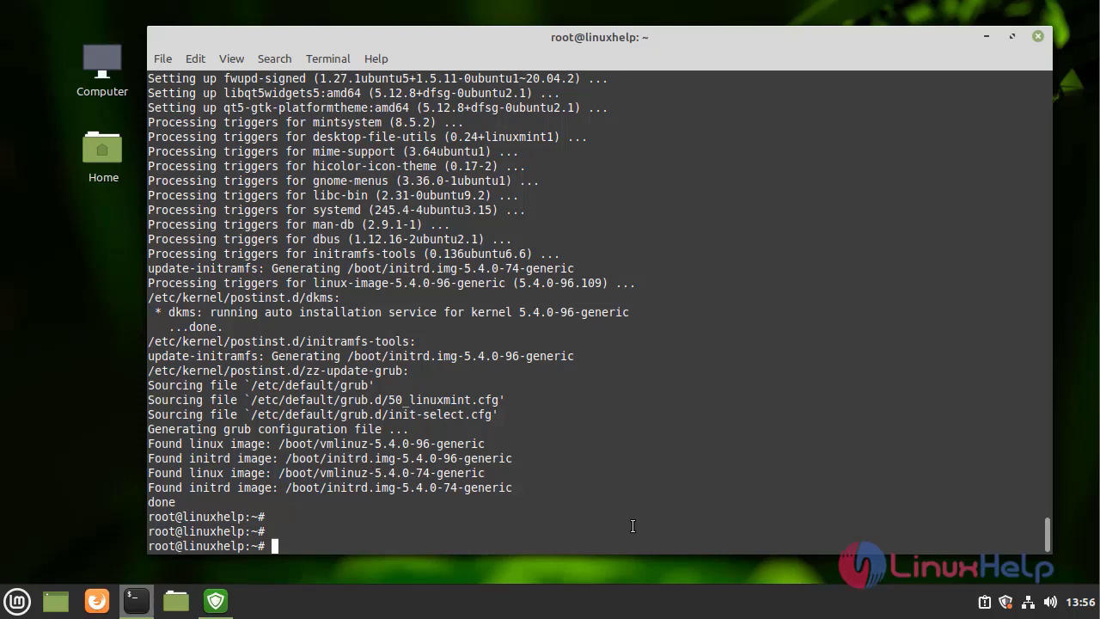
Reboot the machine with systemctl reboot and return to a fresh root shell
{"action": "type", "text": "syste"}
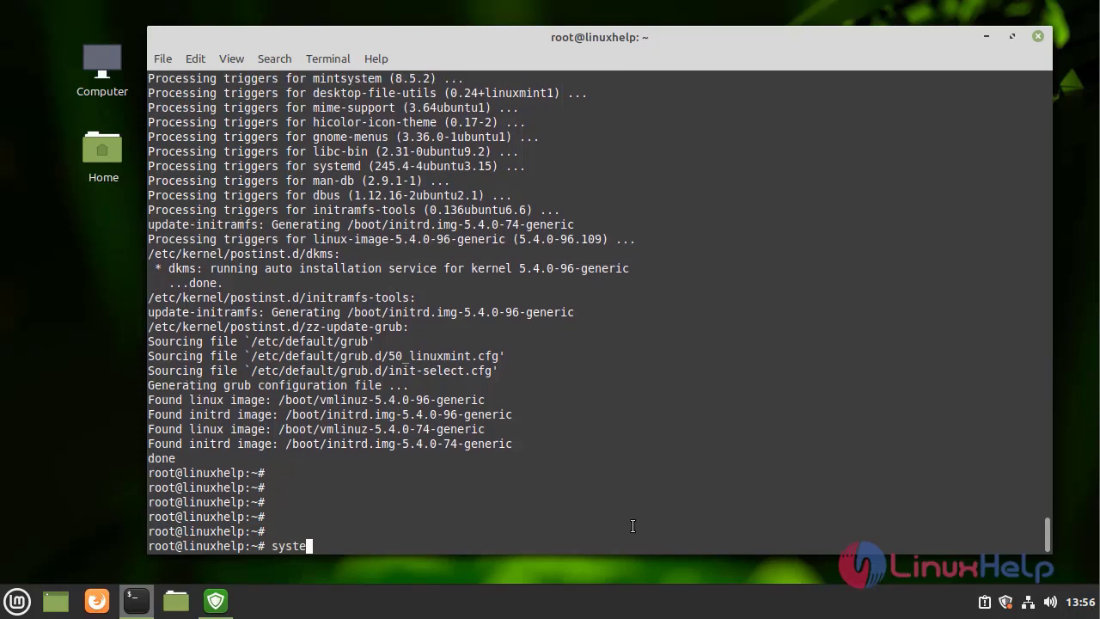
{"action": "type", "text": "mctl"}
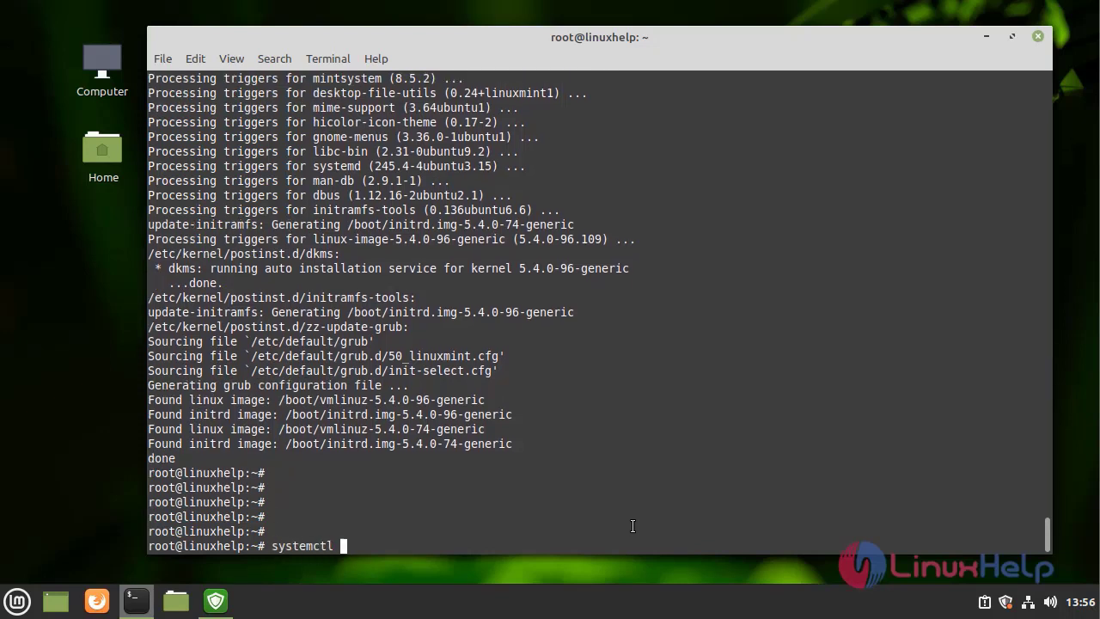
{"action": "type", "text": "reboo"}
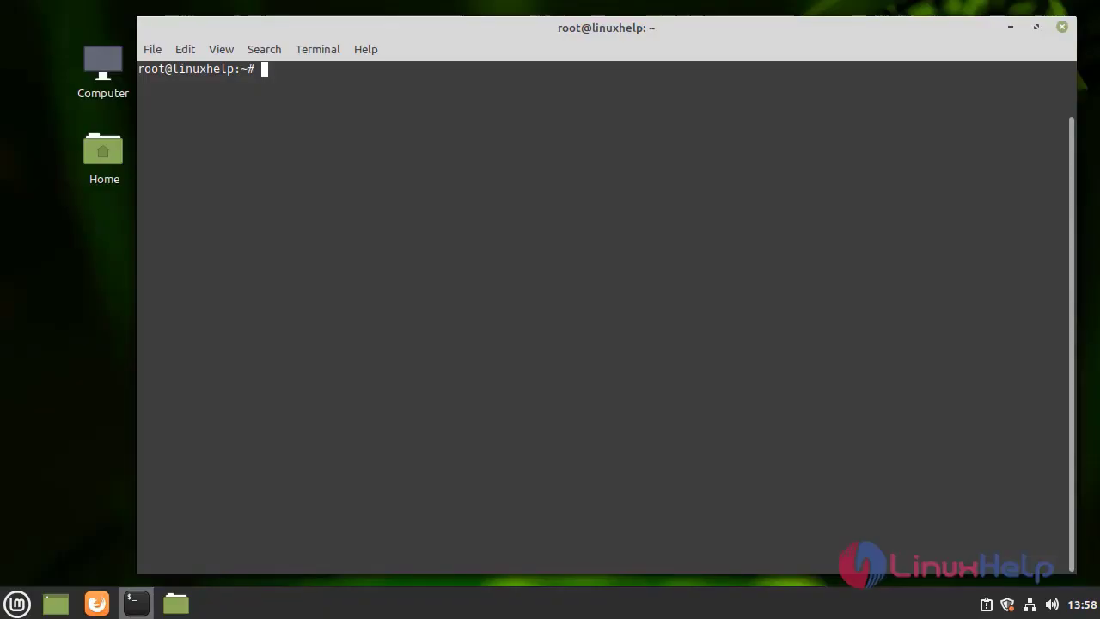
{"action": "mouse_move", "coordinate": [335, 302]}
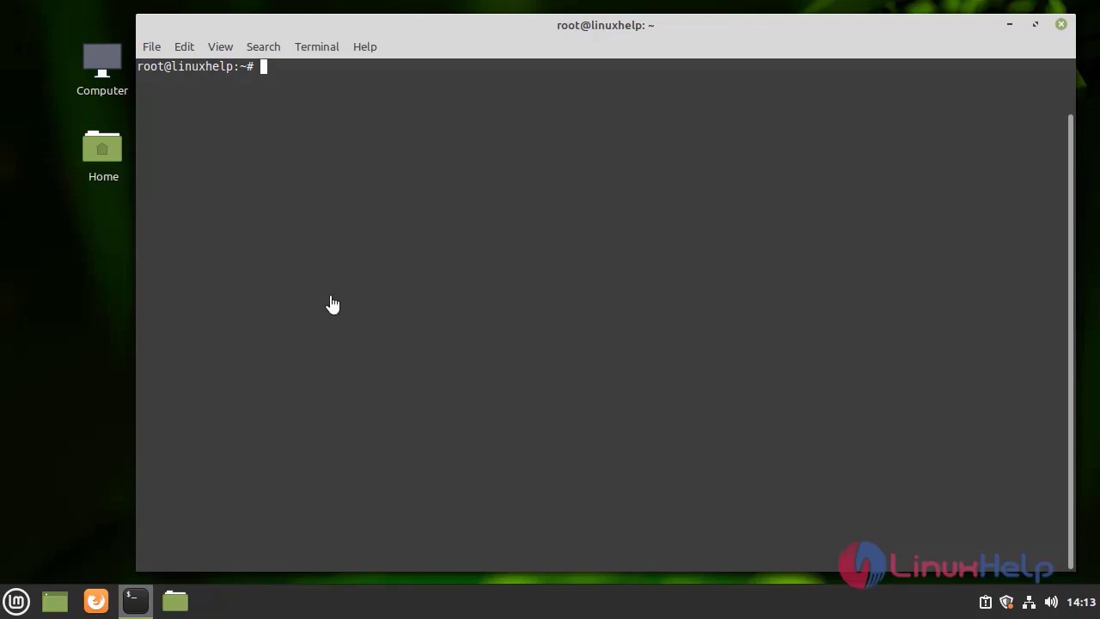
{"action": "mouse_move", "coordinate": [230, 107]}
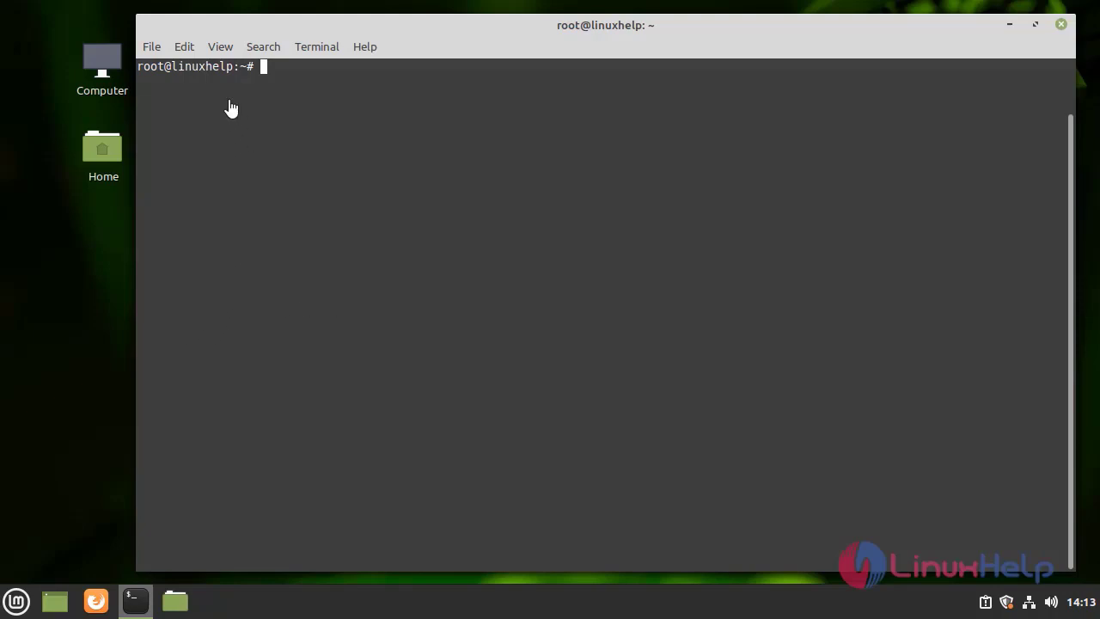
{"action": "mouse_move", "coordinate": [289, 70]}
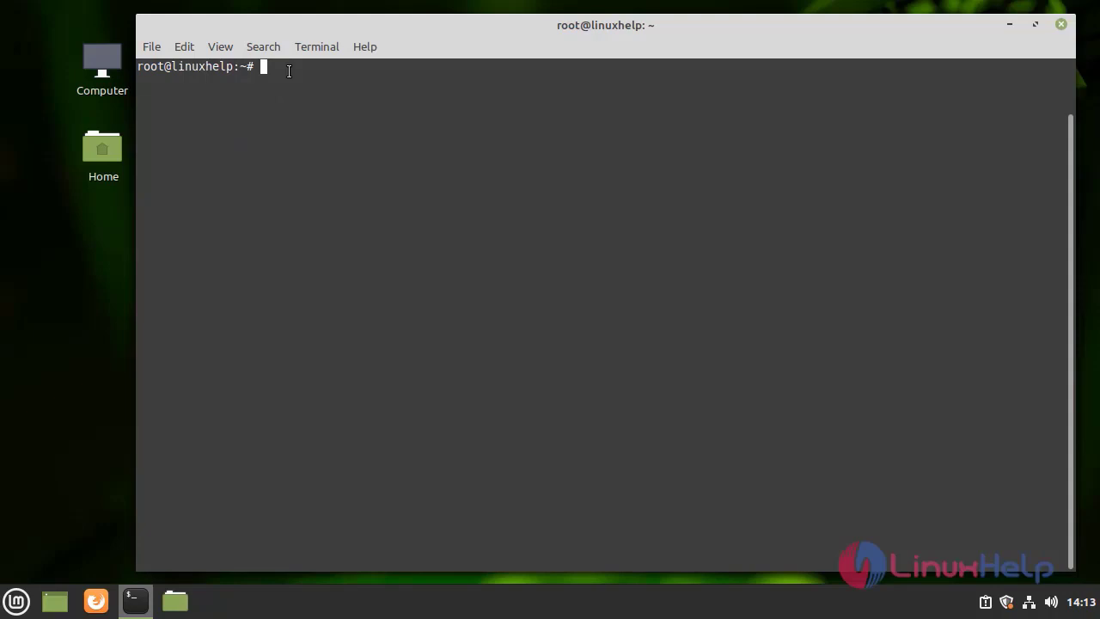
Pipe the Ajenti install.sh from raw.githubusercontent.com into sudo bash until it reports Complete
{"action": "type", "text": "curl"}
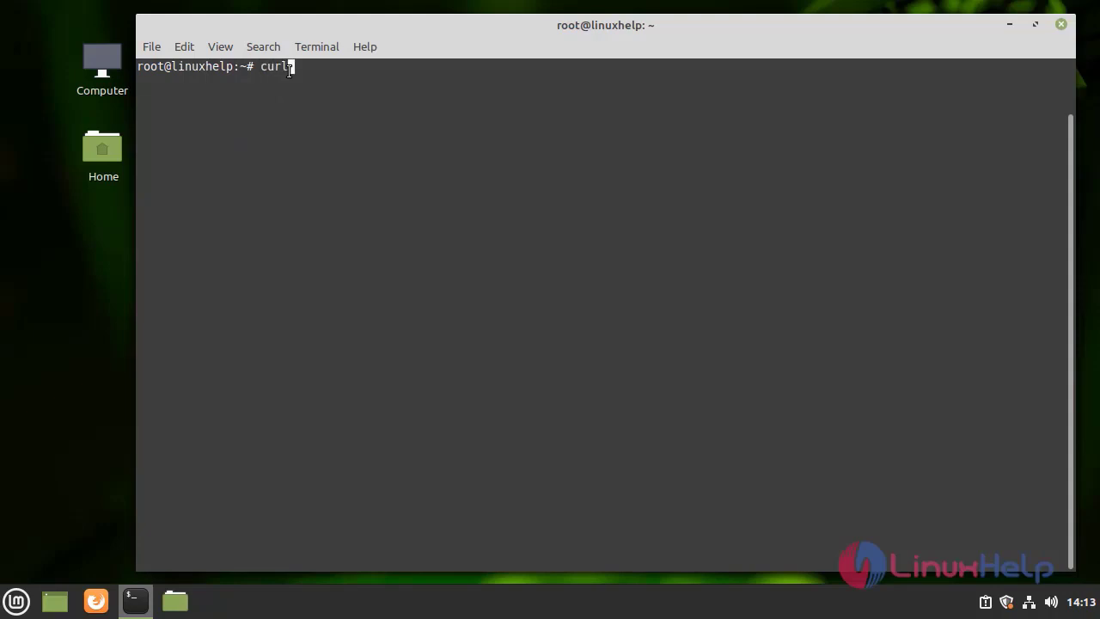
{"action": "type", "text": "https://raw.githubusercontent.com/ajenti/ajenti/master/scripts/install.sh | sudo bash -s -"}
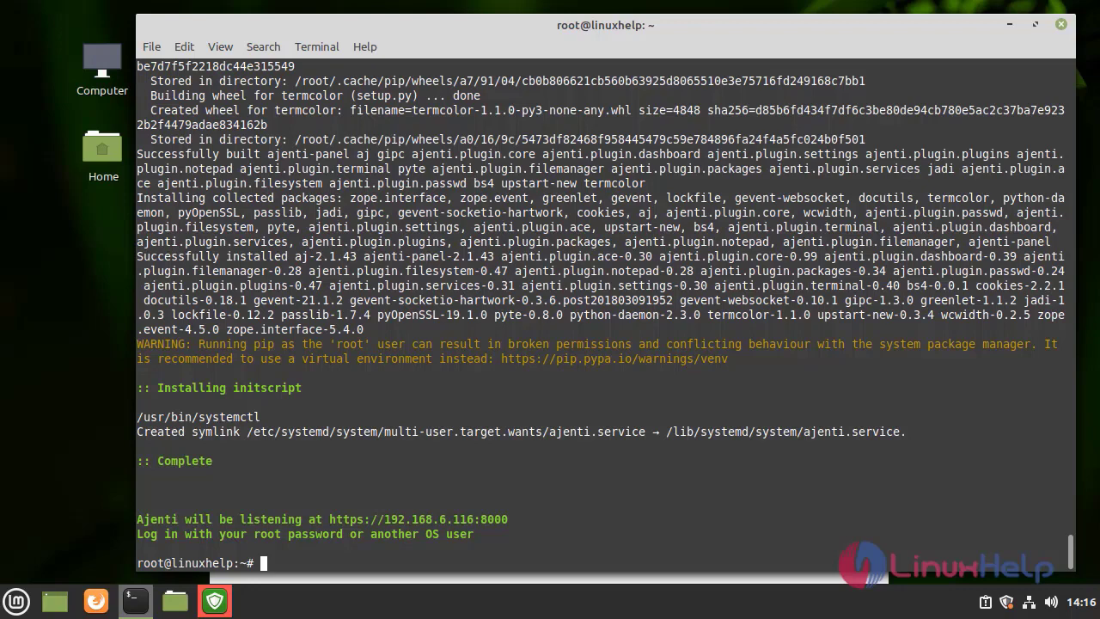
{"action": "mouse_move", "coordinate": [318, 492]}
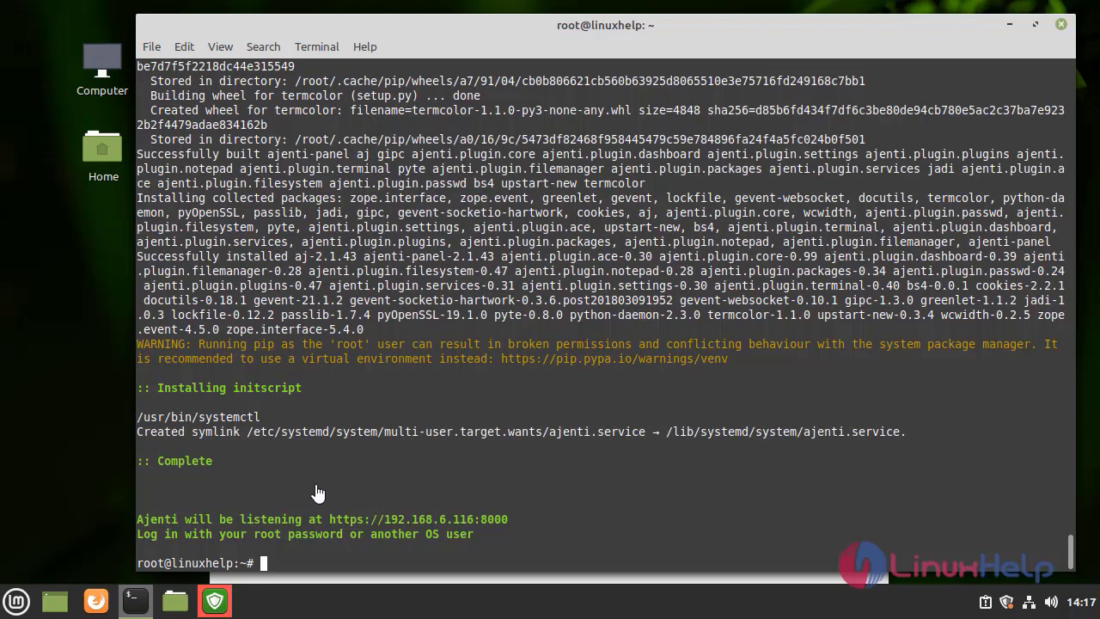
{"action": "mouse_move", "coordinate": [325, 488]}
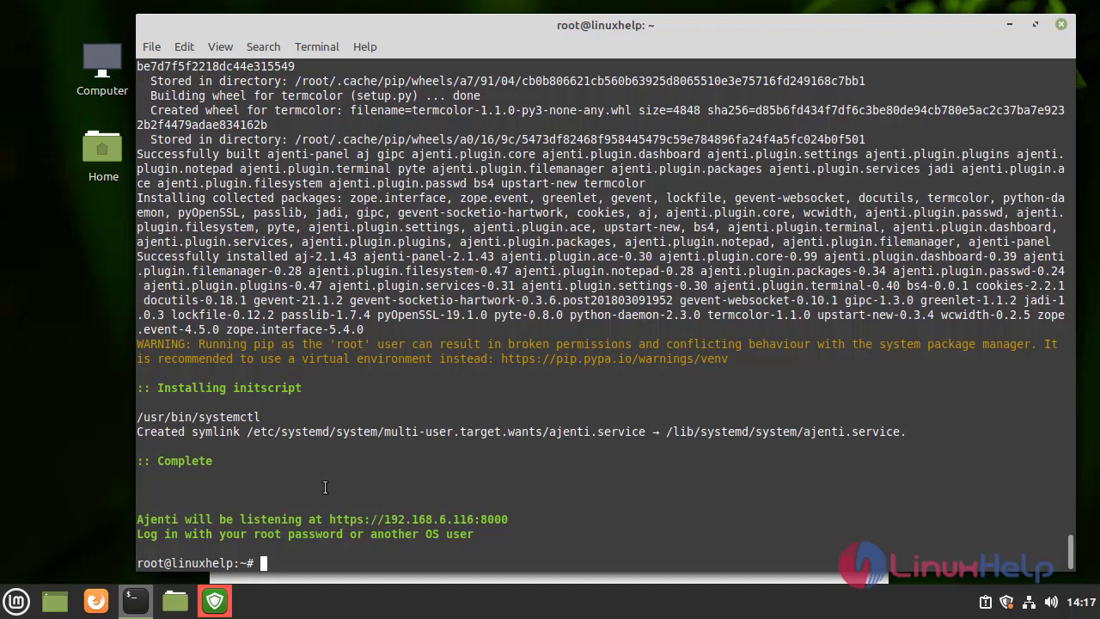
Allow port 8000 through the firewall with ufw allow 8000
{"action": "type", "text": "u"}
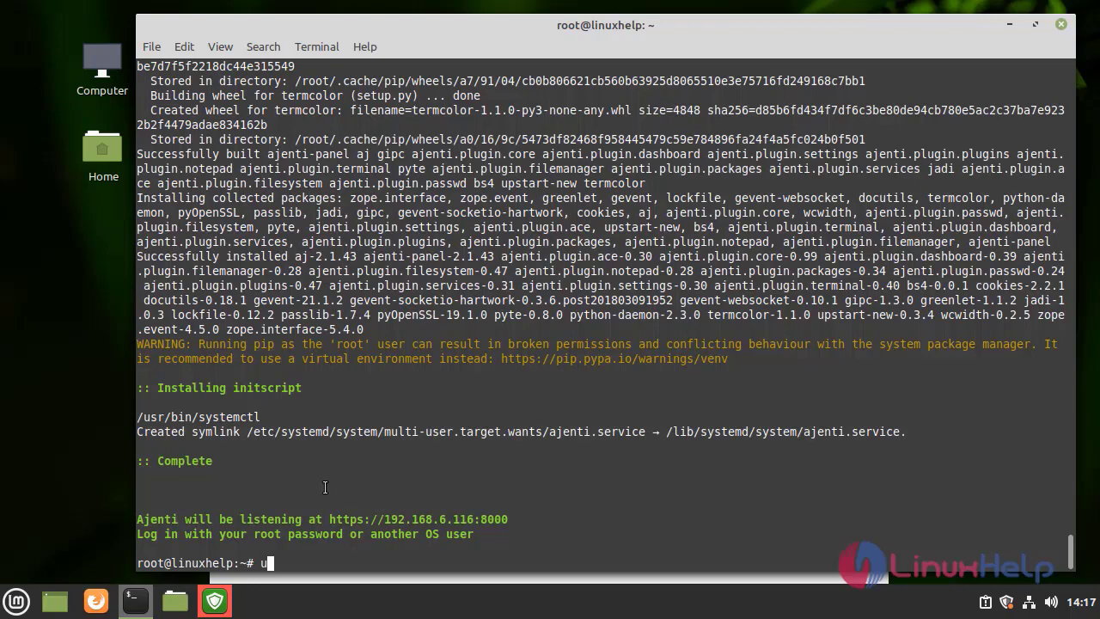
{"action": "type", "text": "fw a"}
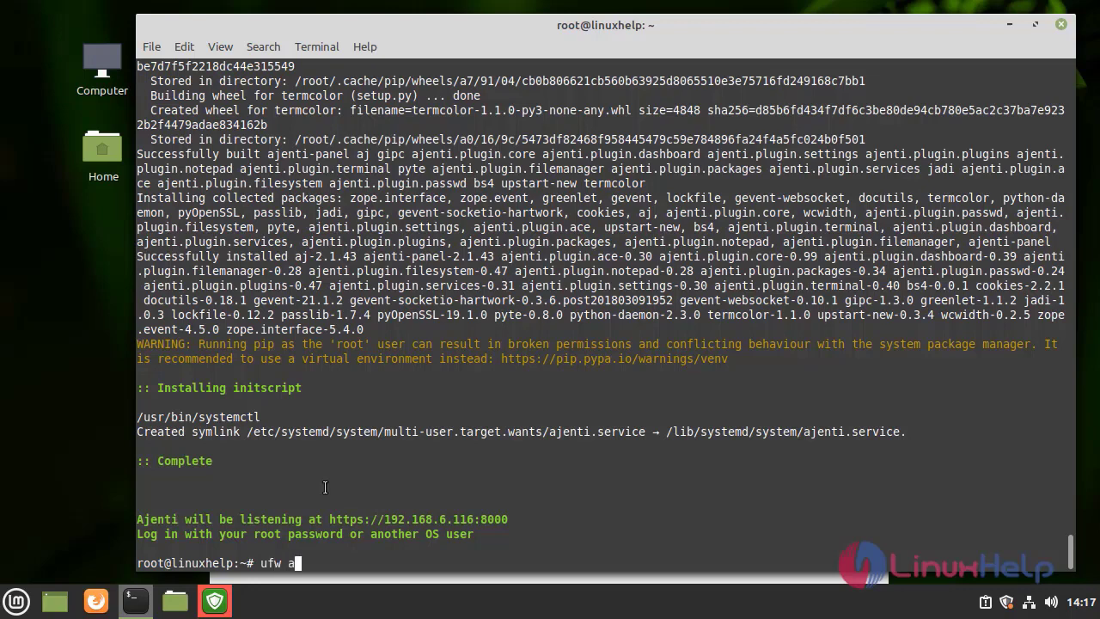
{"action": "type", "text": "llow"}
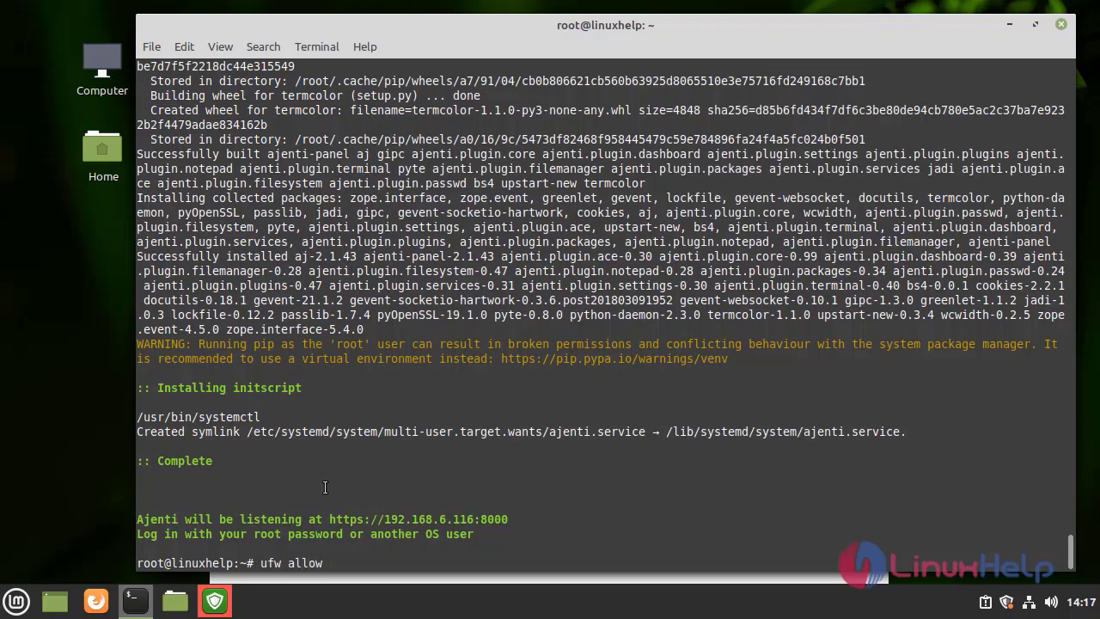
{"action": "type", "text": "8000"}
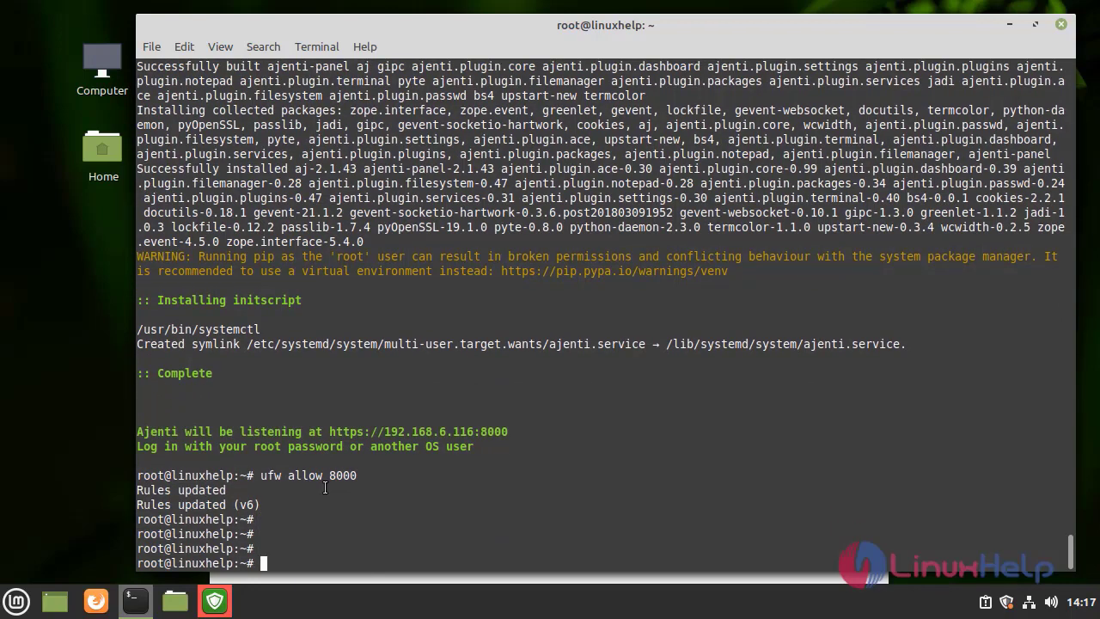
Enable the firewall and reload it with ufw enable and ufw reload
{"action": "type", "text": "u"}
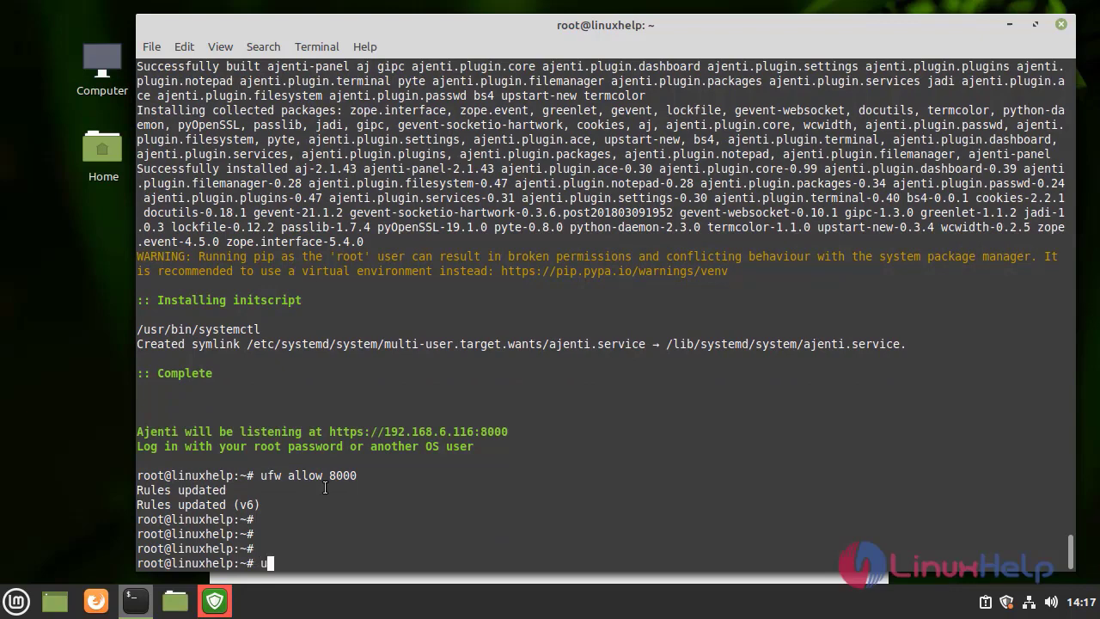
{"action": "type", "text": "fw enable"}
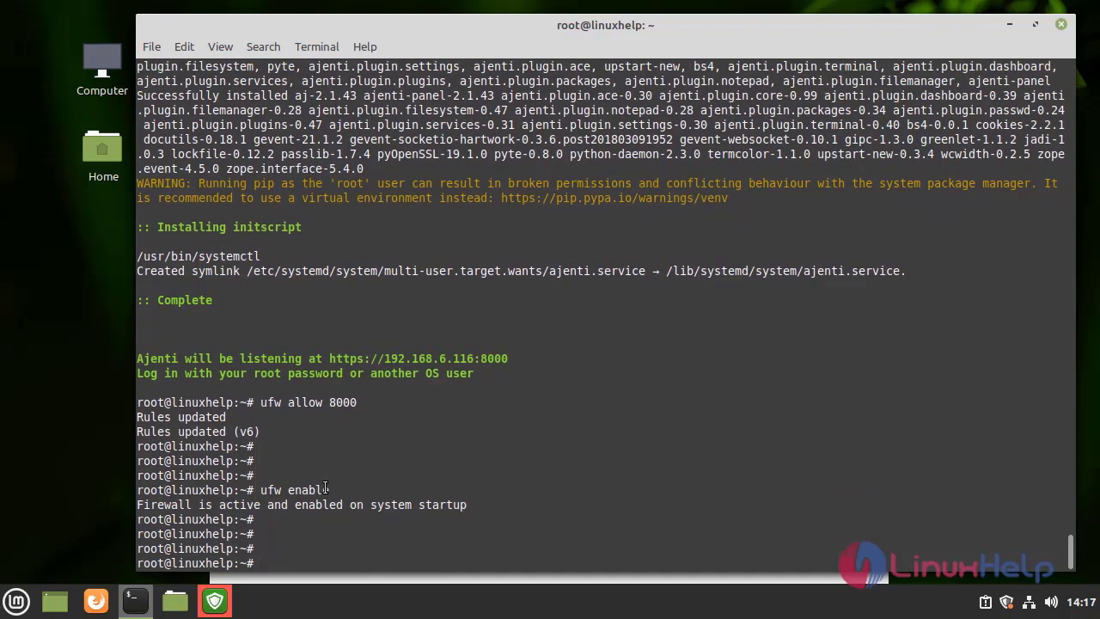
{"action": "type", "text": "ufw re"}
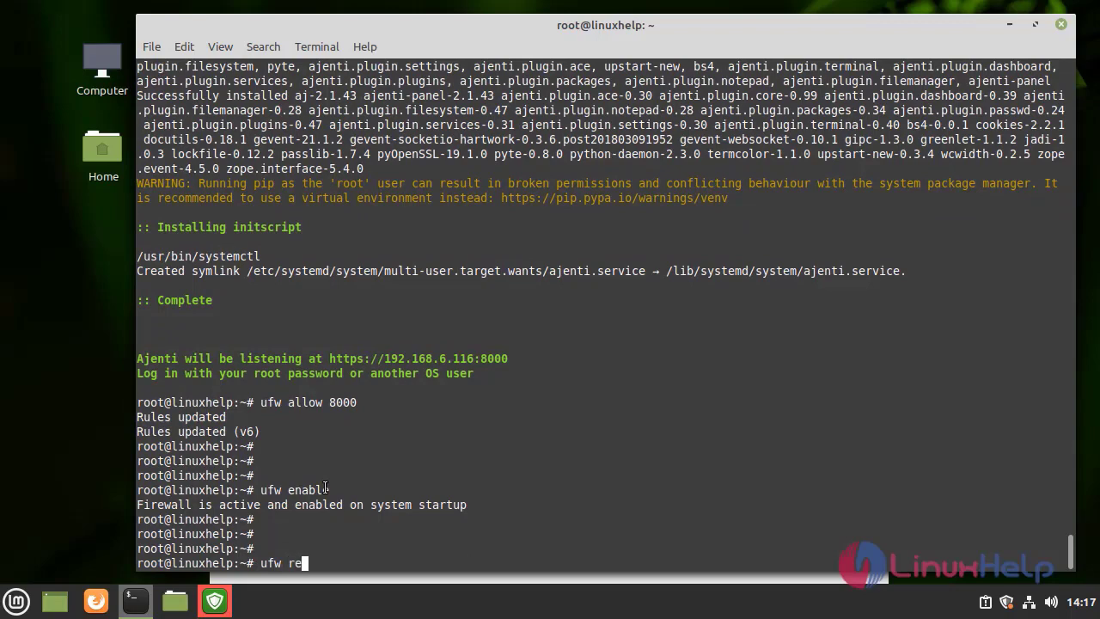
{"action": "type", "text": "load"}
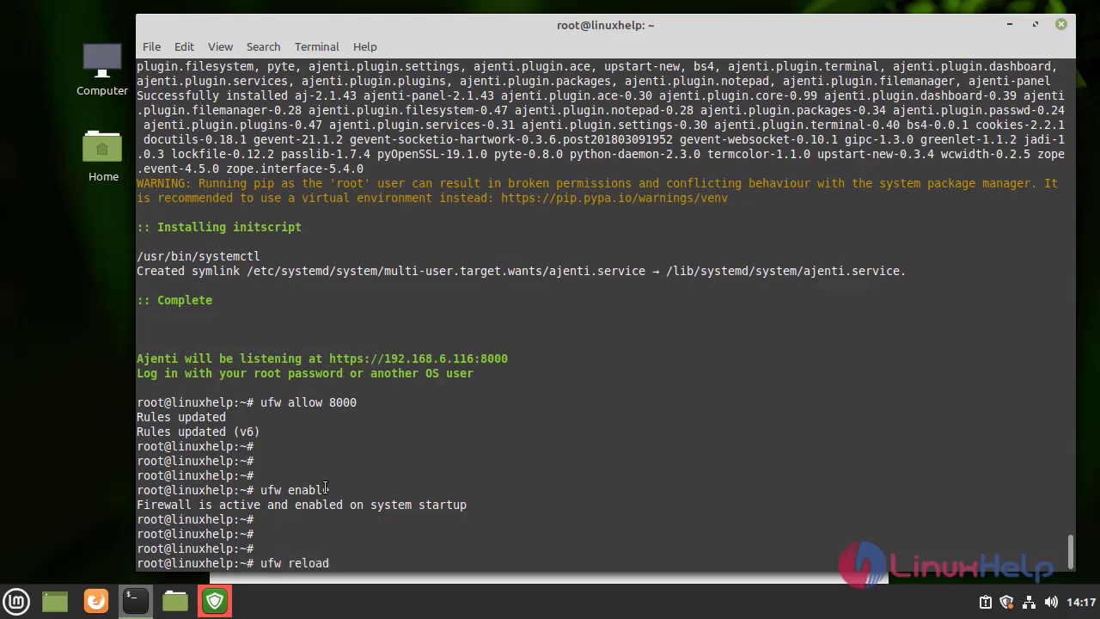
{"action": "key", "text": "Return"}
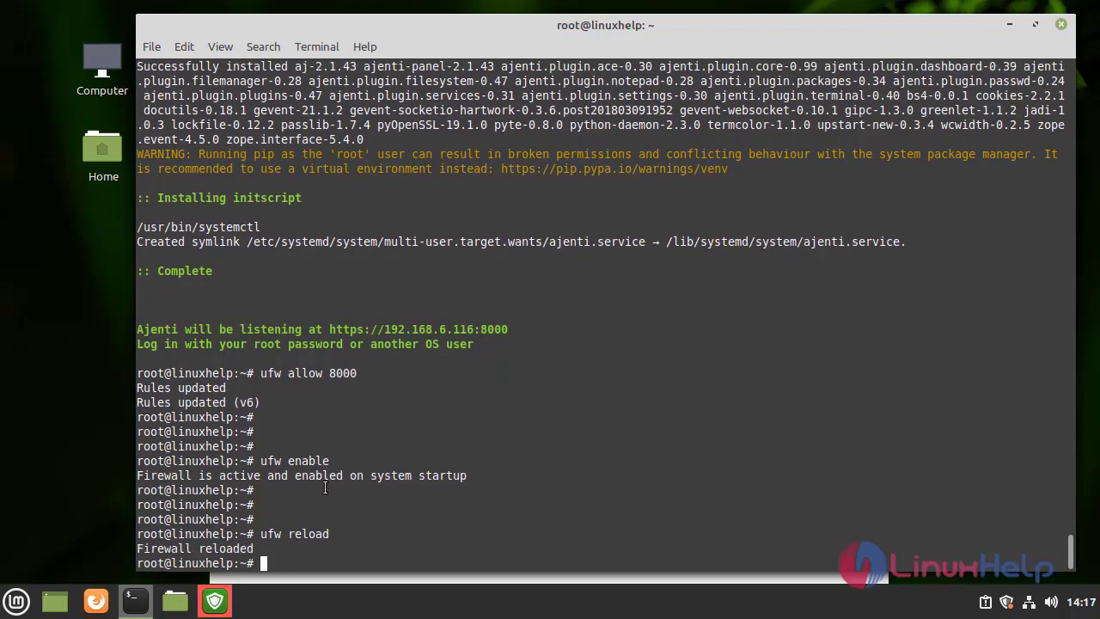
{"action": "scroll", "scroll_direction": "down", "scroll_amount": 3}
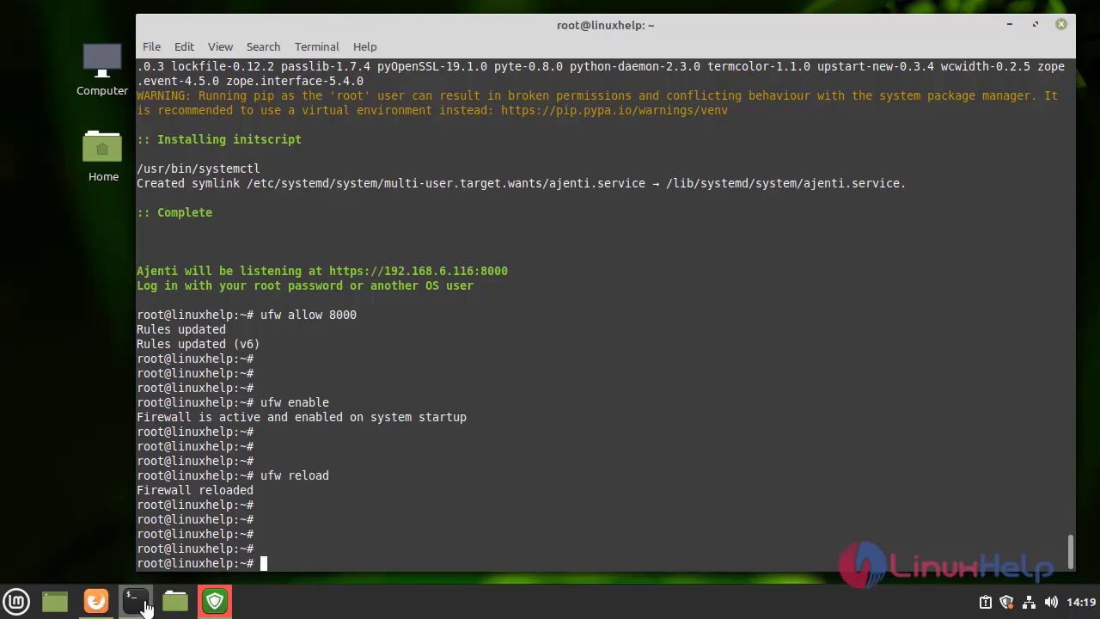
Launch Firefox and go to localhost:8000 to reach the Ajenti login page
{"action": "left_click", "coordinate": [96, 600]}
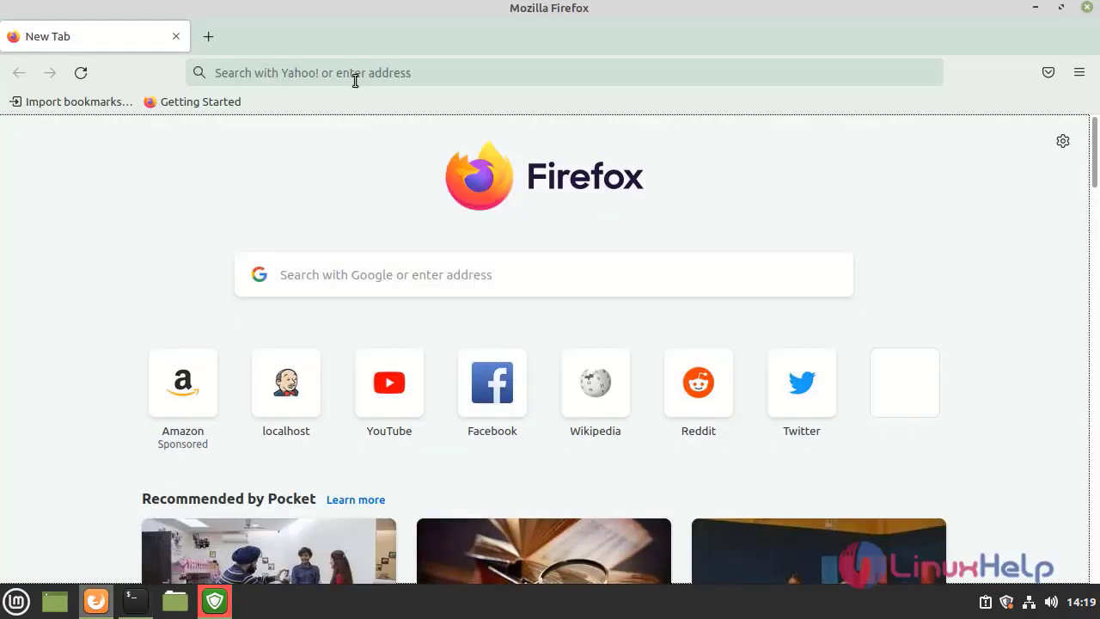
{"action": "left_click", "coordinate": [354, 72]}
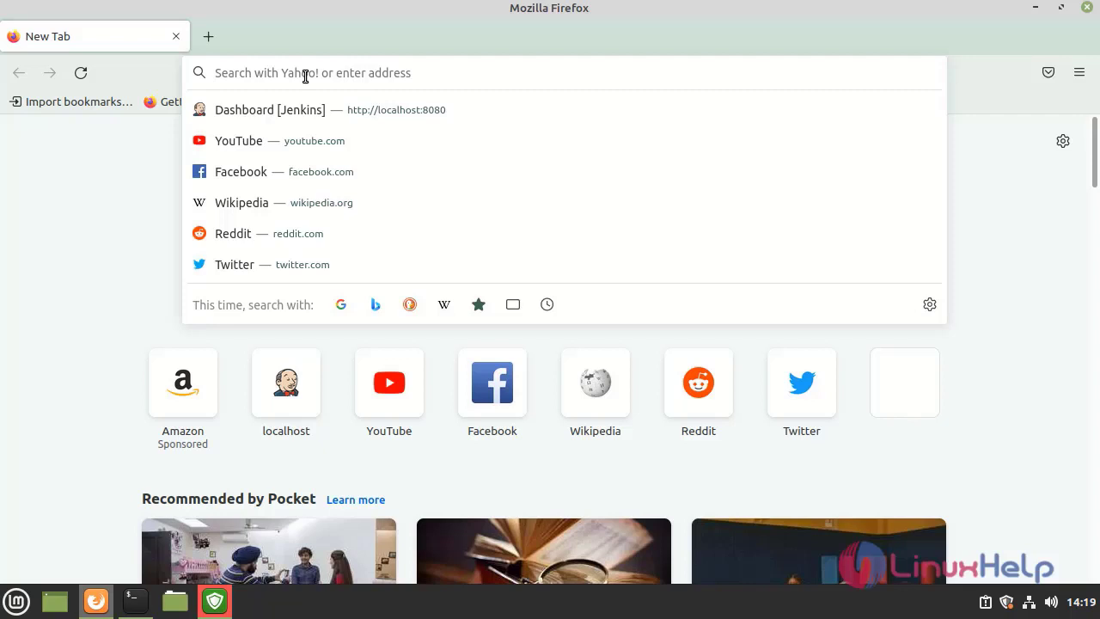
{"action": "type", "text": "localhost:8000/view/login/norma"}
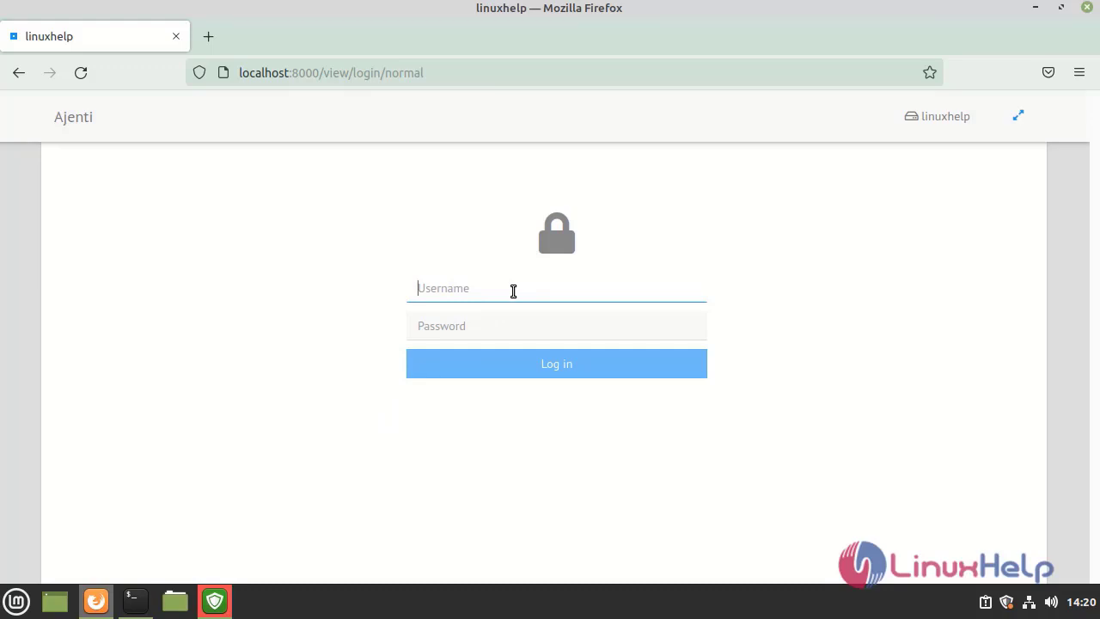
Sign in to Ajenti as user linux with its password
{"action": "type", "text": "li"}
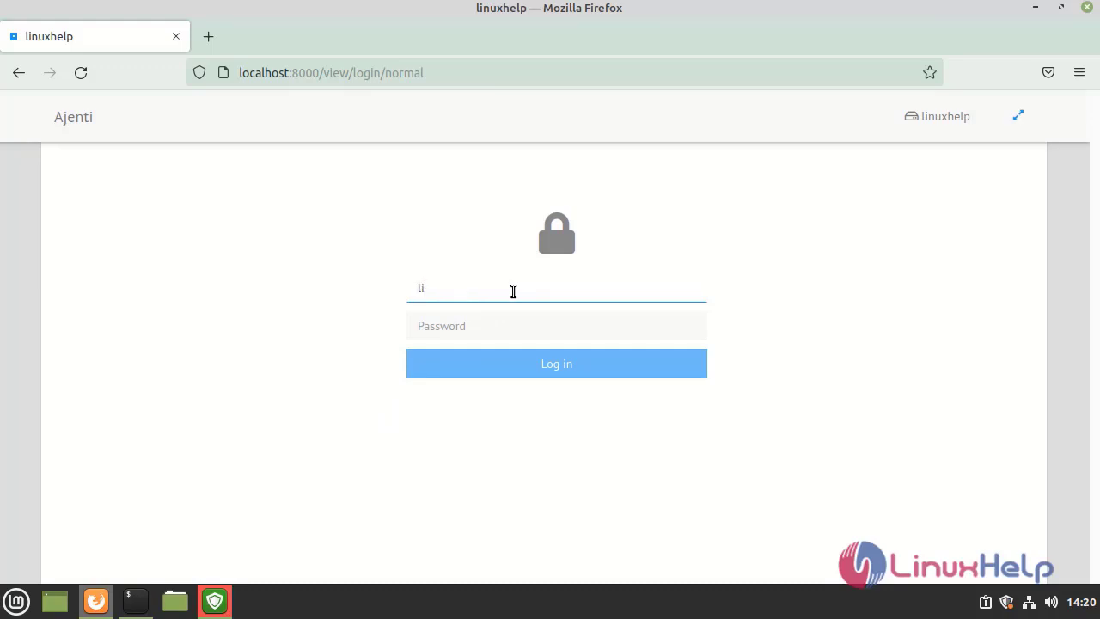
{"action": "type", "text": "nuxhelp"}
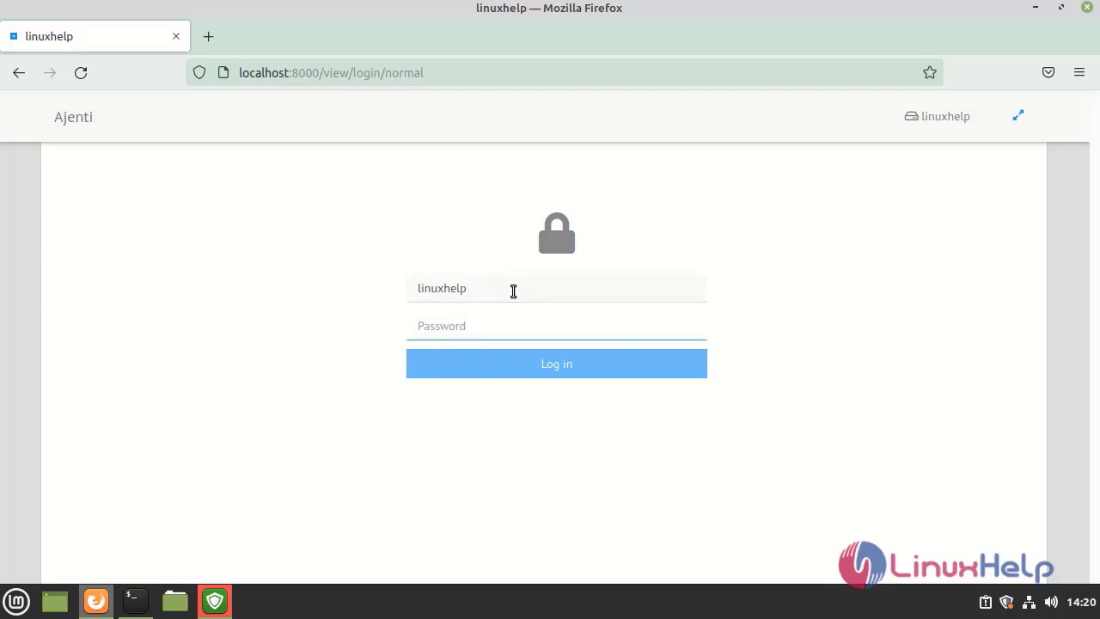
{"action": "type", "text": "••••"}
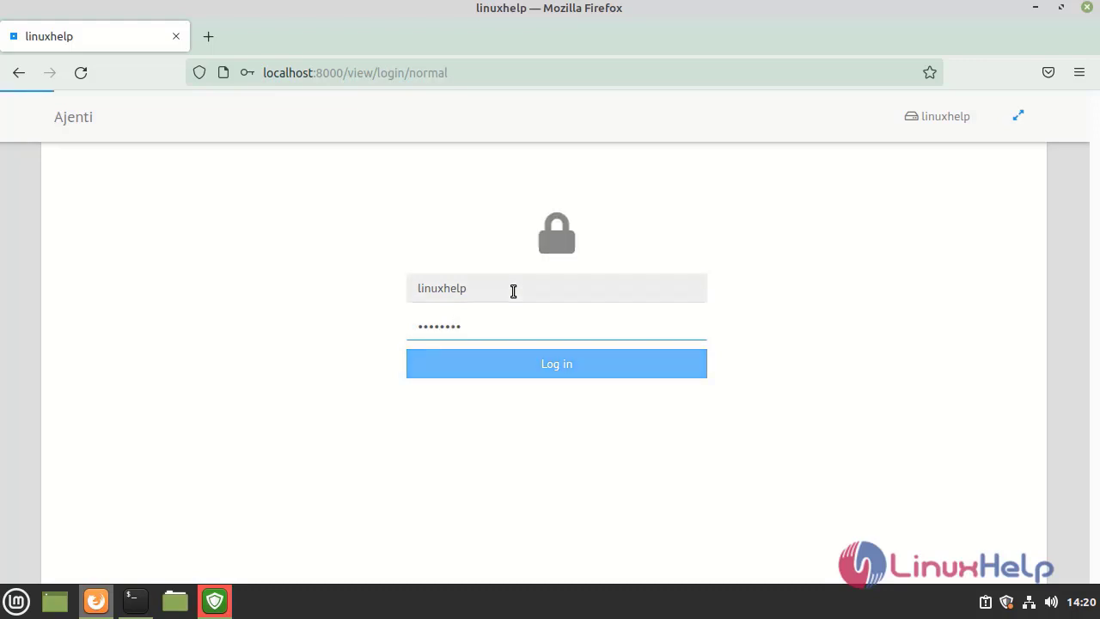
{"action": "left_click", "coordinate": [556, 365]}
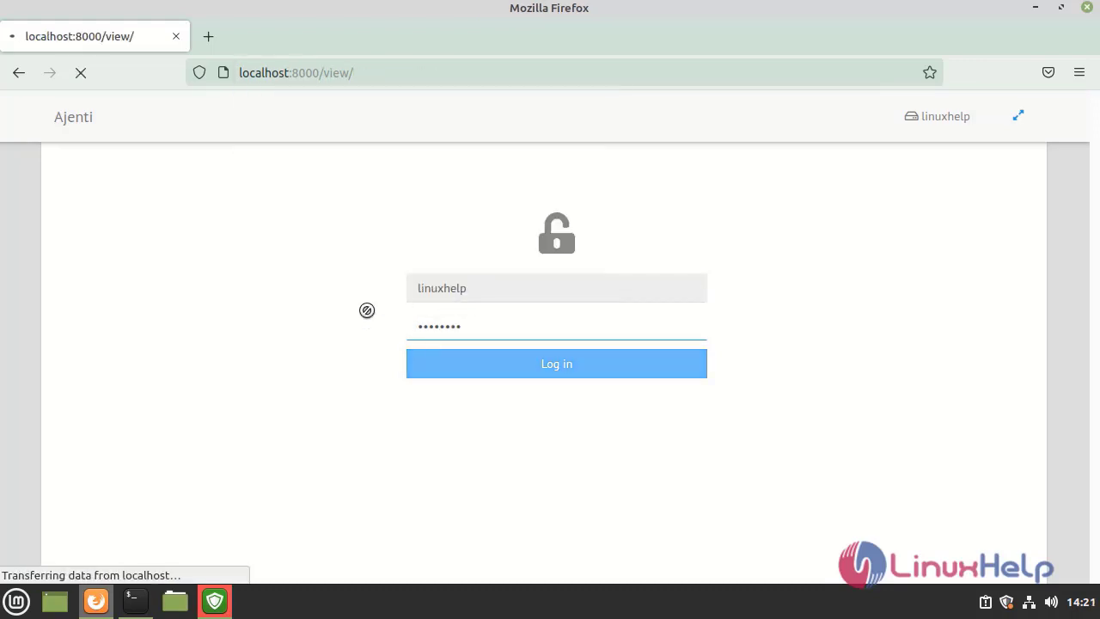
Open Ajenti's Terminal tool and start a new terminal session
{"action": "left_click", "coordinate": [557, 364]}
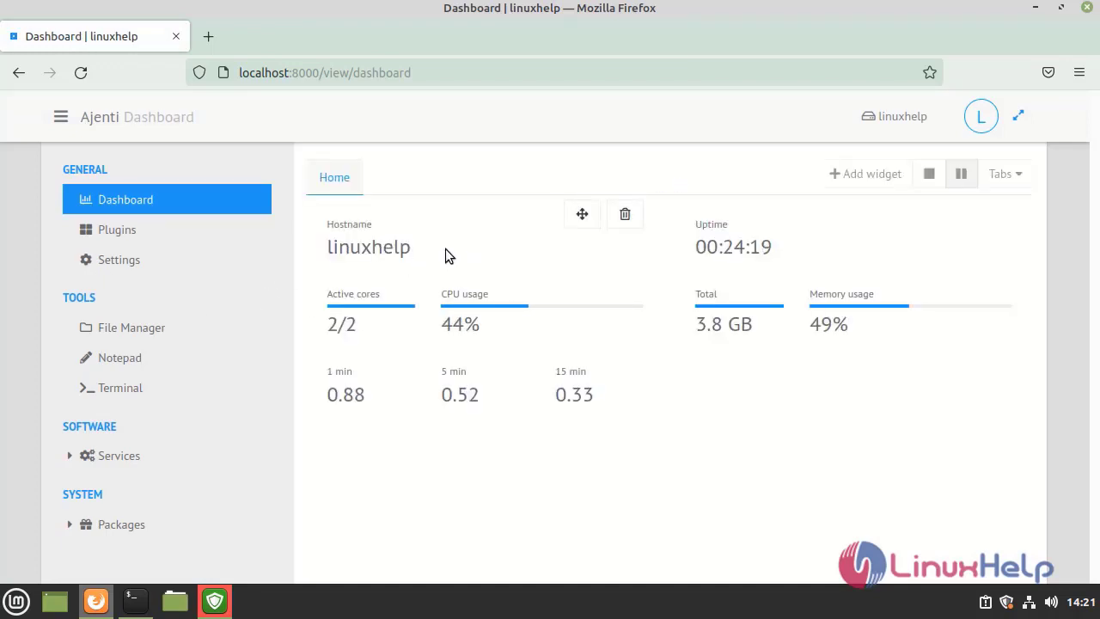
{"action": "mouse_move", "coordinate": [481, 256]}
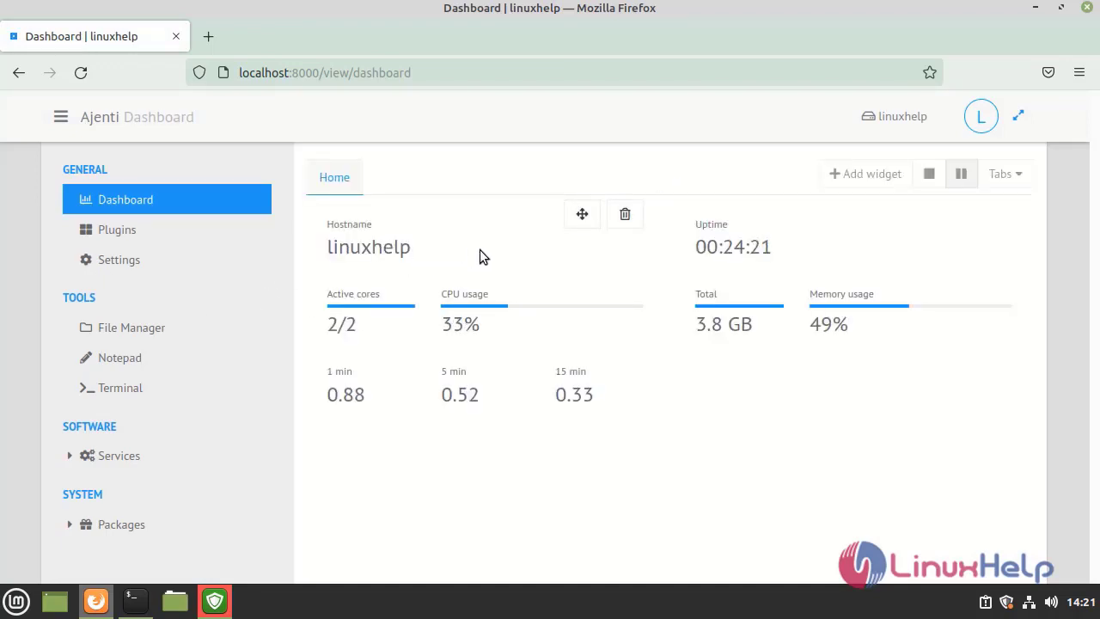
{"action": "mouse_move", "coordinate": [161, 398]}
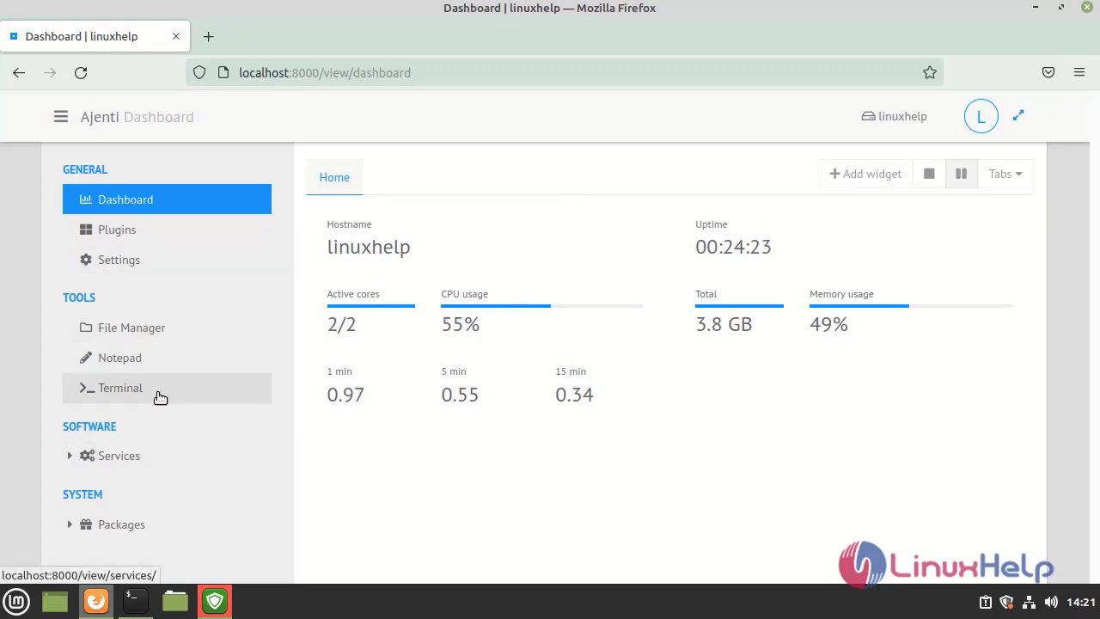
{"action": "left_click", "coordinate": [120, 388]}
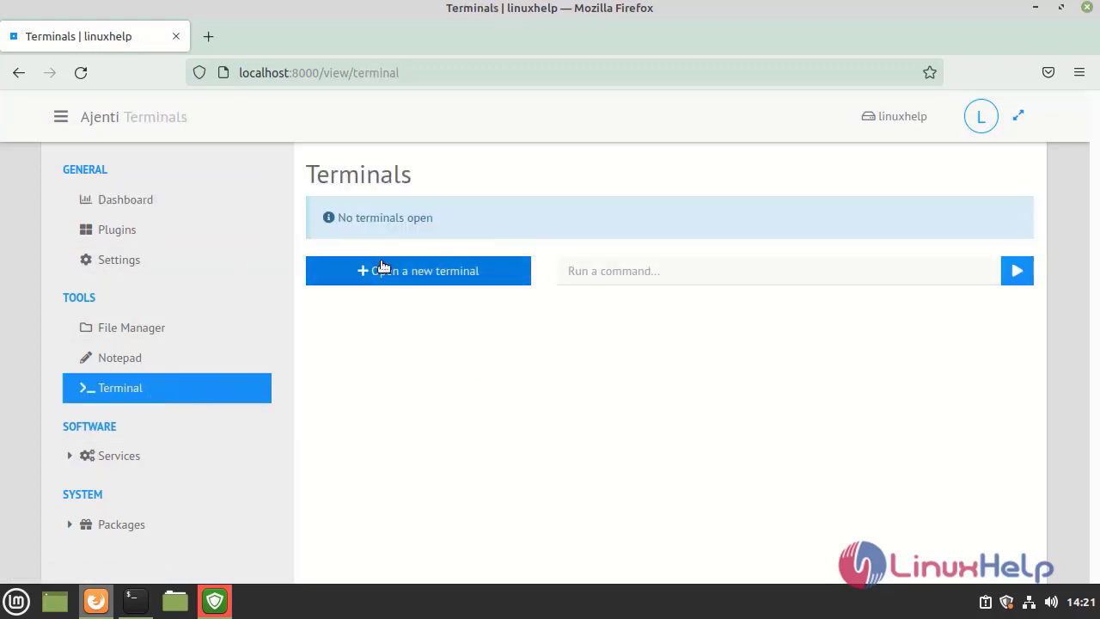
{"action": "mouse_move", "coordinate": [428, 293]}
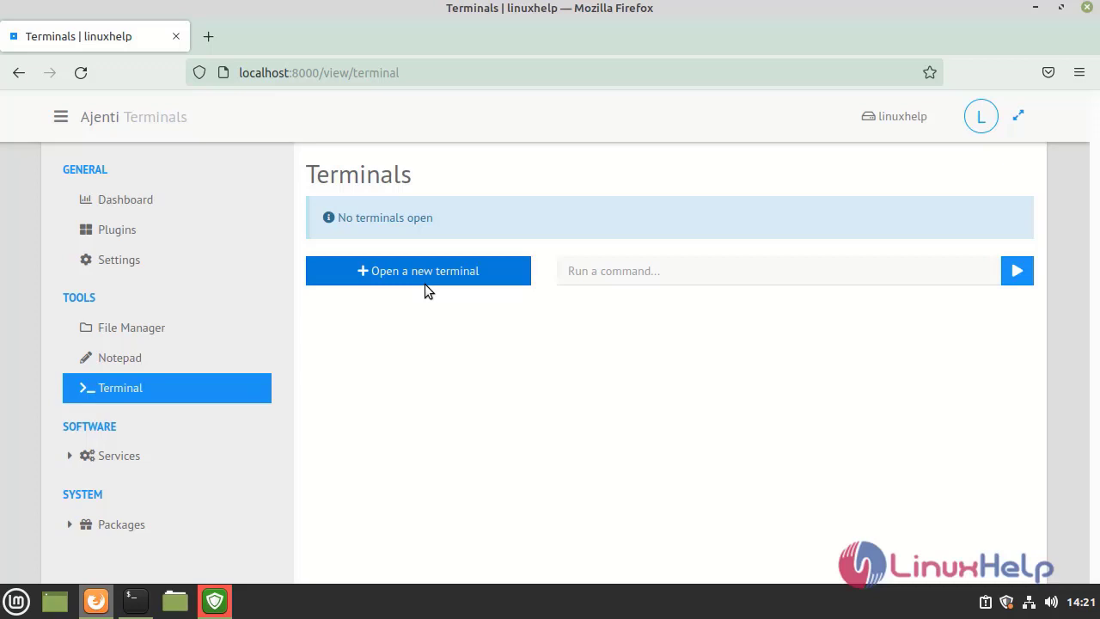
{"action": "left_click", "coordinate": [420, 271]}
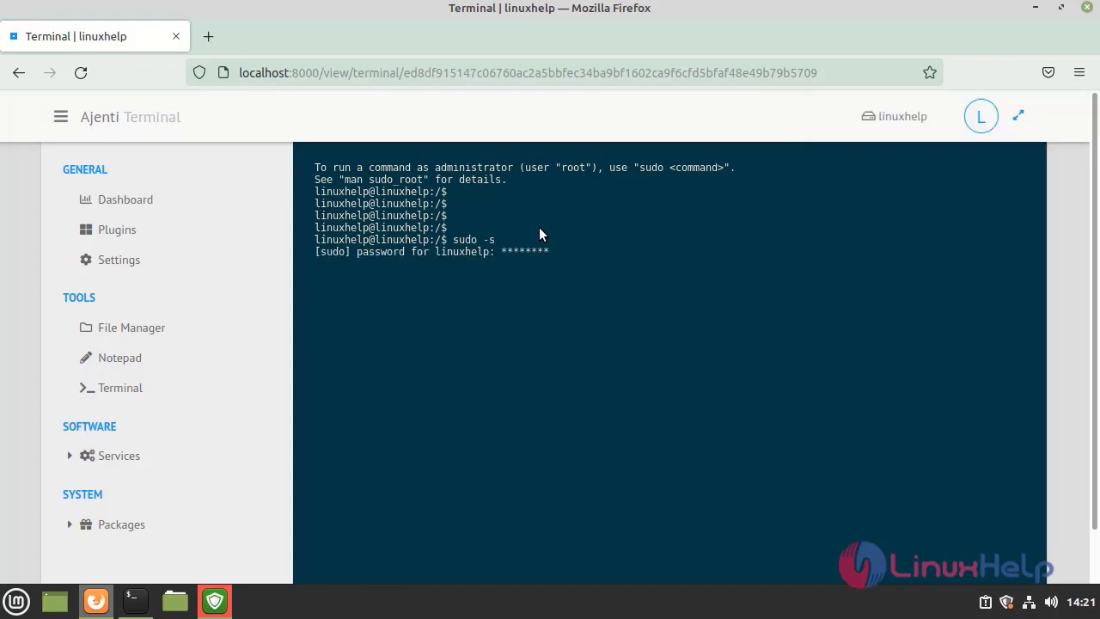
In the web terminal run cd and ls -la to list the home directory, then head to Services
{"action": "type", "text": "cd"}
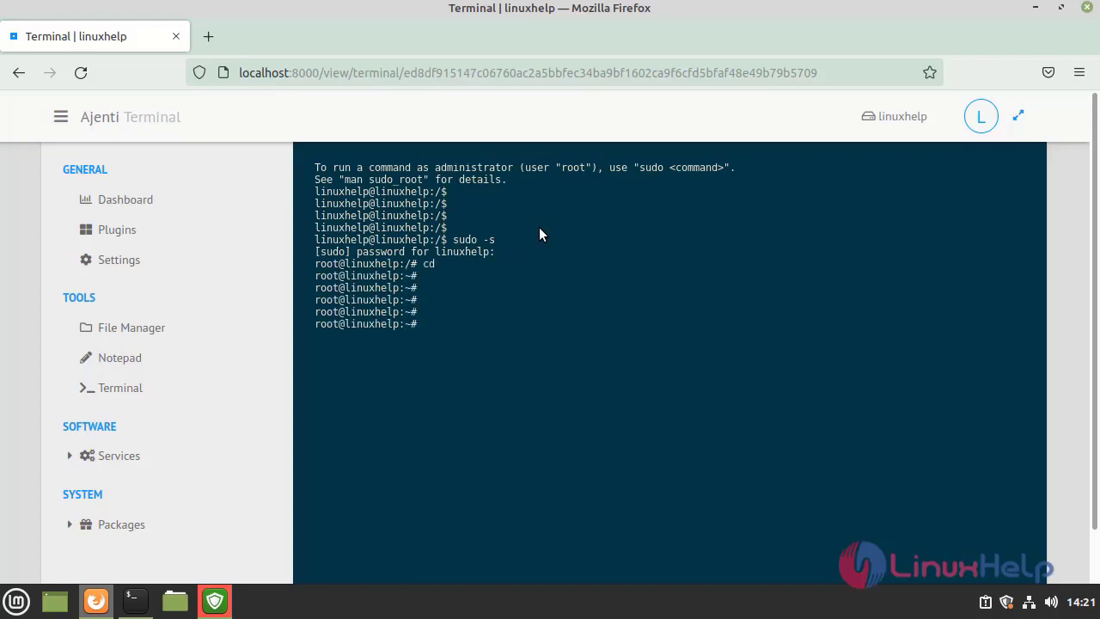
{"action": "type", "text": "ls -la"}
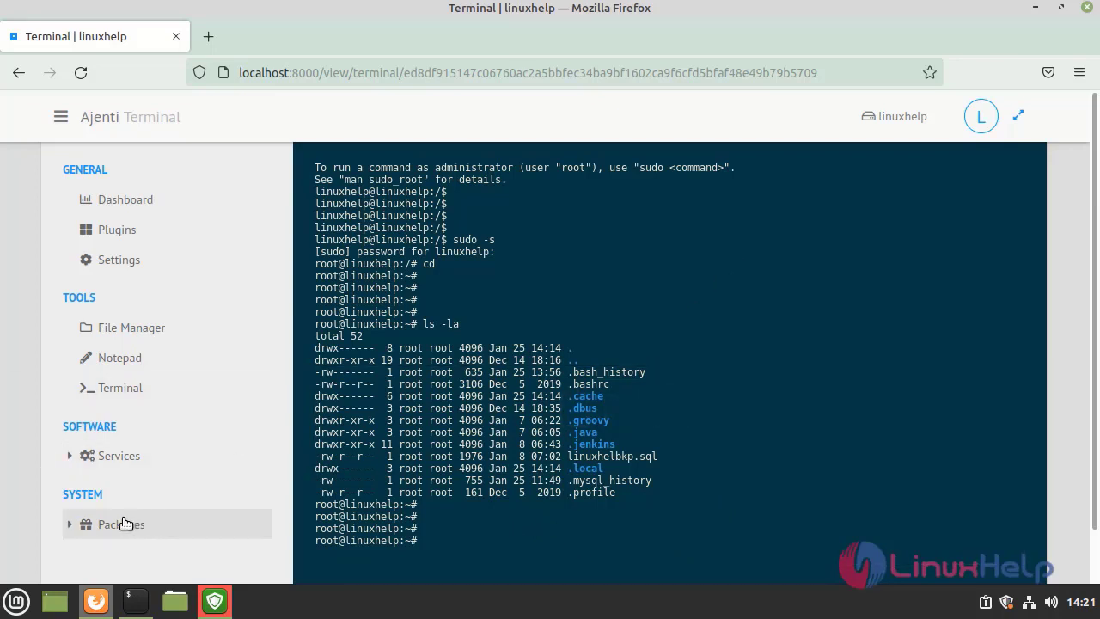
{"action": "left_click", "coordinate": [119, 455]}
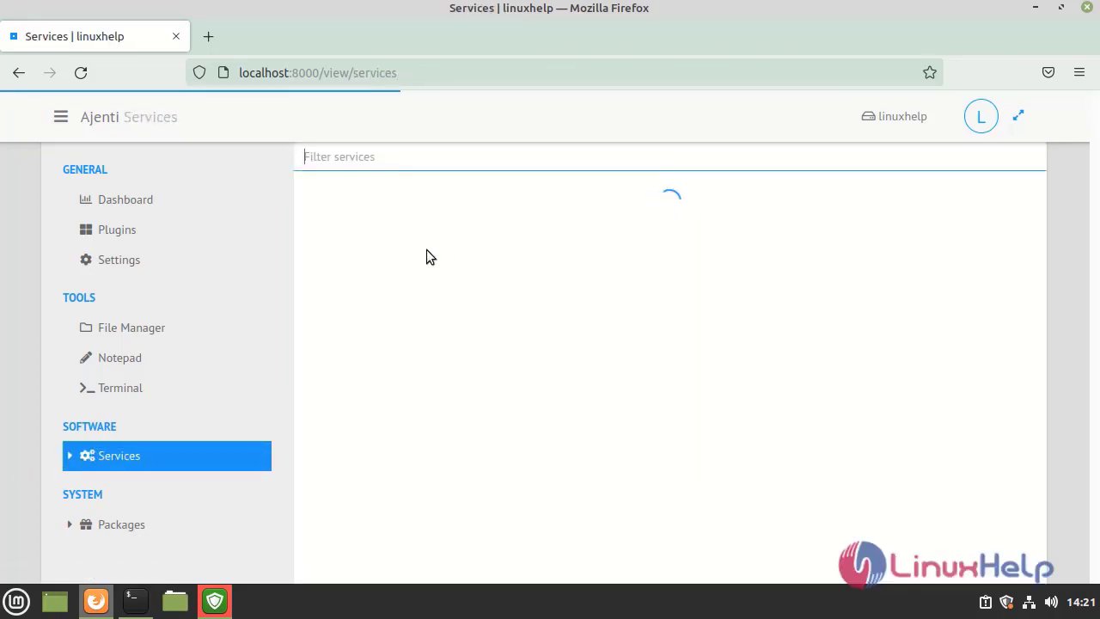
{"action": "mouse_move", "coordinate": [509, 255]}
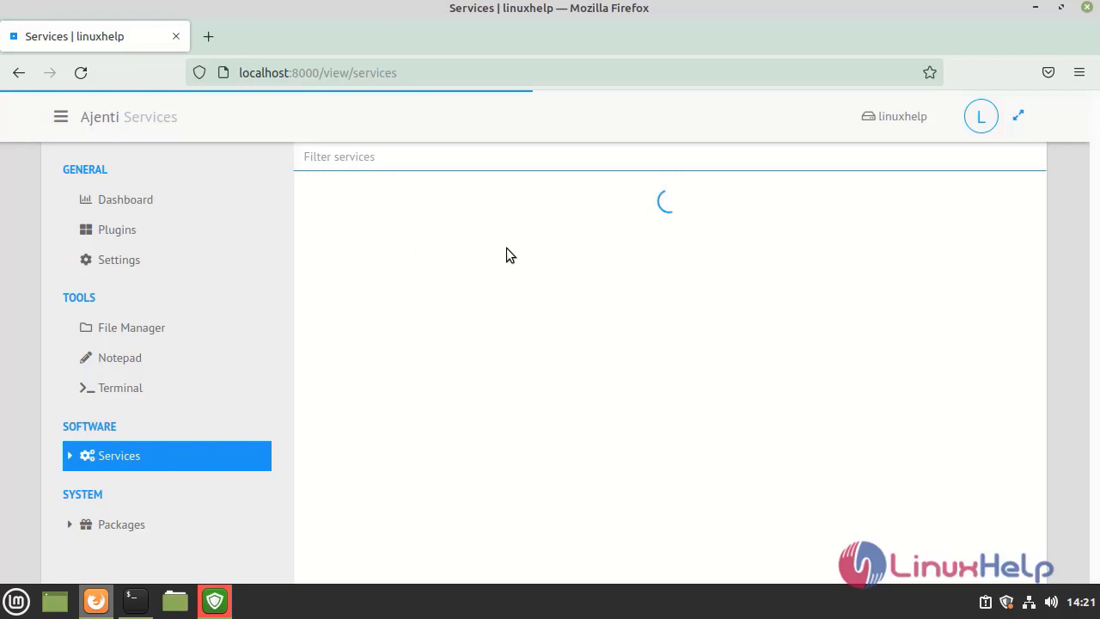
{"action": "mouse_move", "coordinate": [589, 340]}
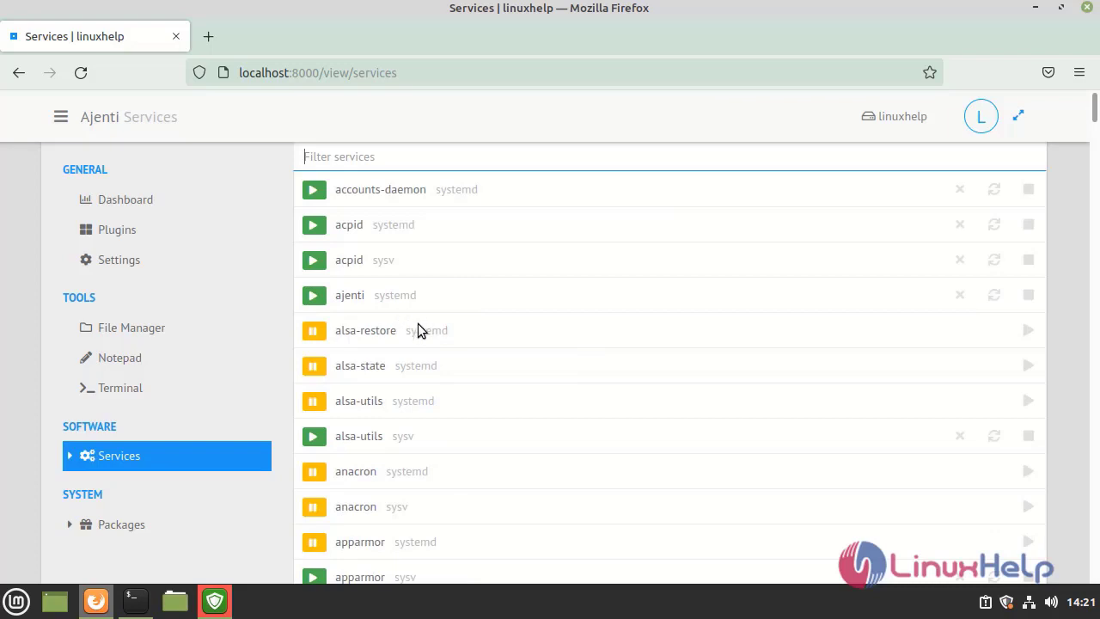
Browse the Services list, Plugins and Notepad, then return to the Dashboard overview
{"action": "scroll", "scroll_direction": "down", "scroll_amount": 3}
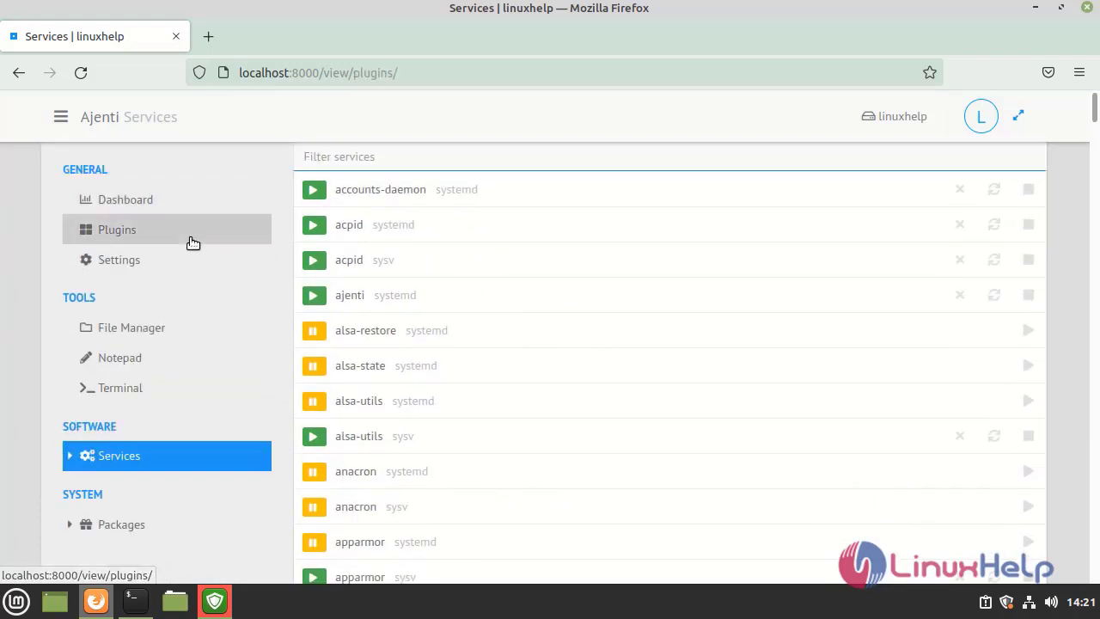
{"action": "left_click", "coordinate": [117, 231]}
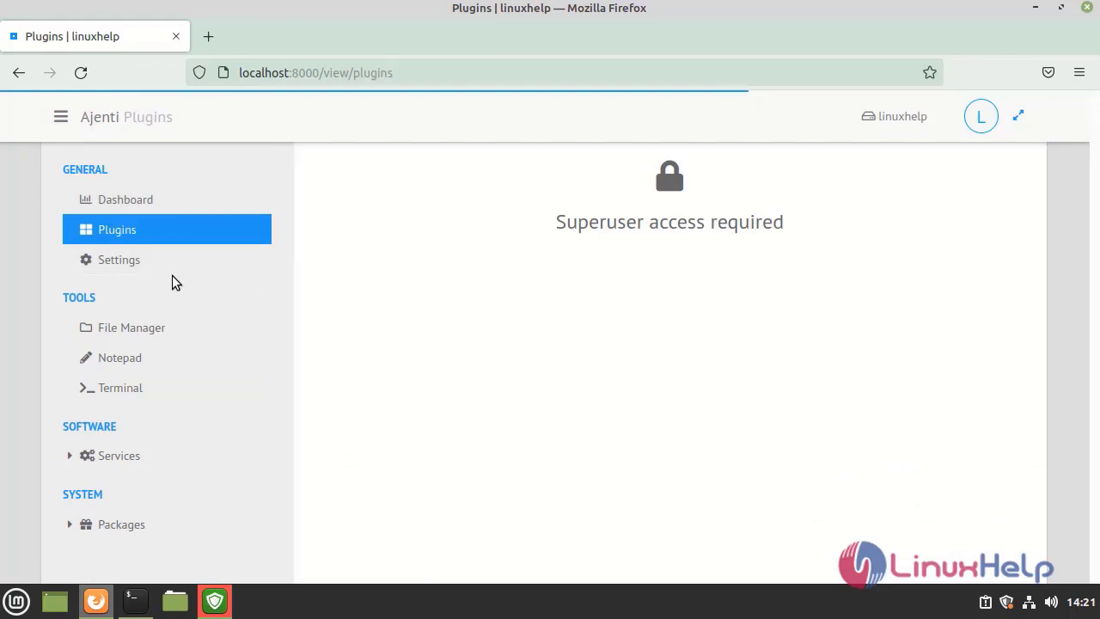
{"action": "mouse_move", "coordinate": [175, 268]}
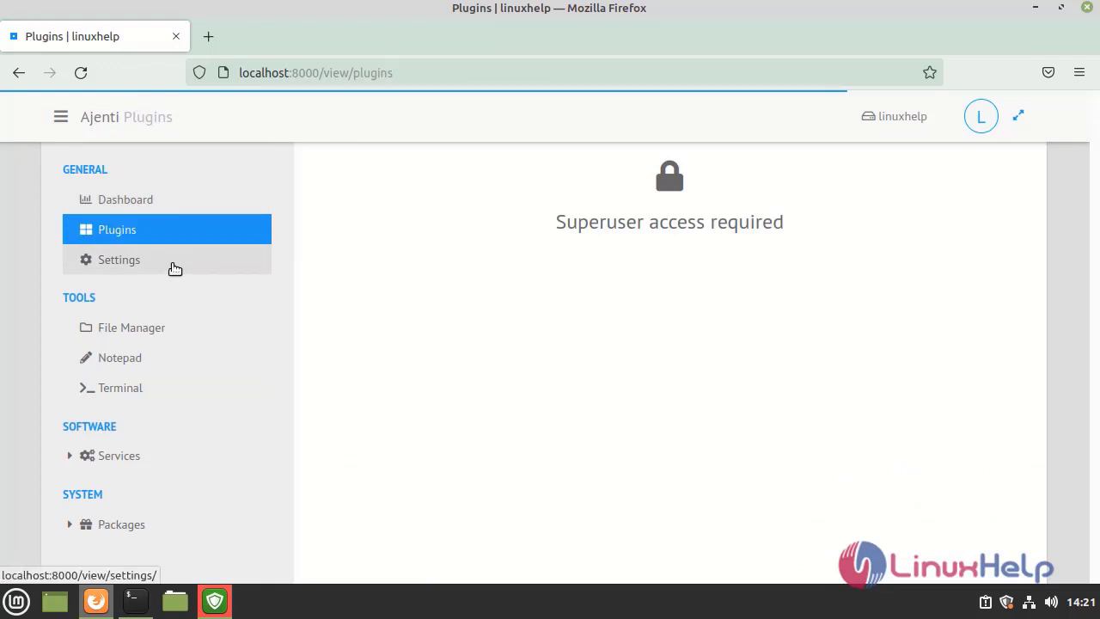
{"action": "left_click", "coordinate": [119, 257]}
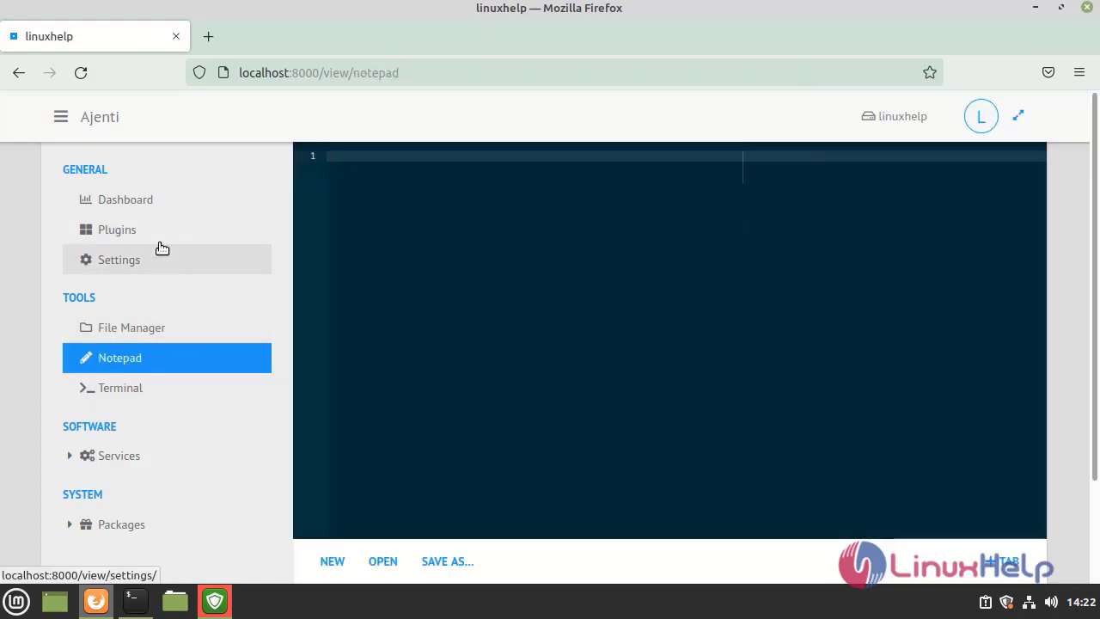
{"action": "left_click", "coordinate": [124, 200]}
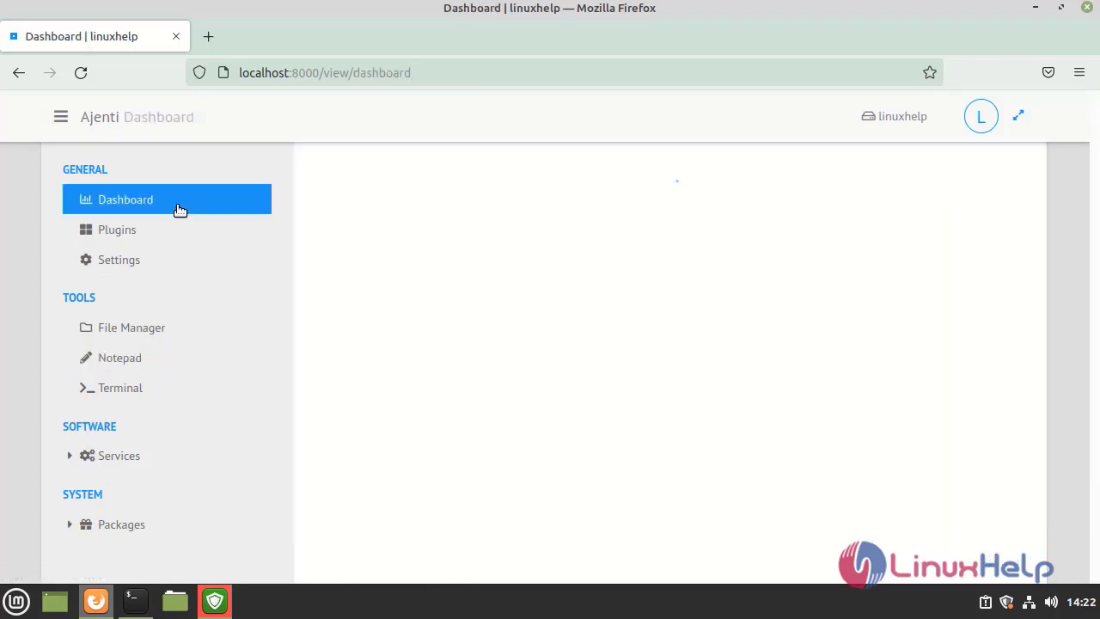
{"action": "left_click", "coordinate": [125, 200]}
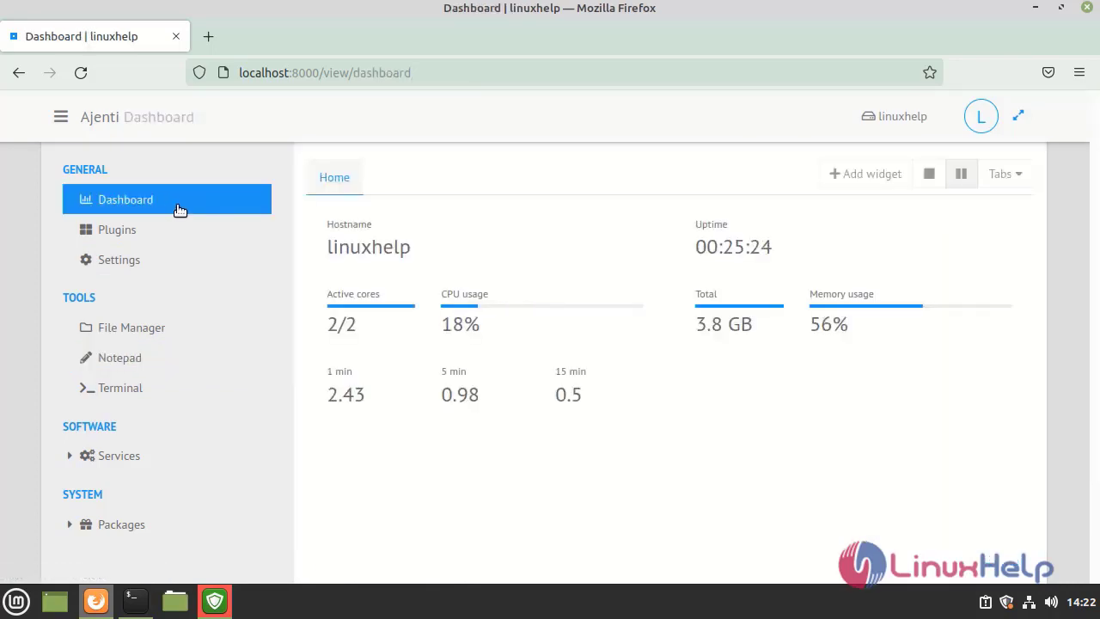